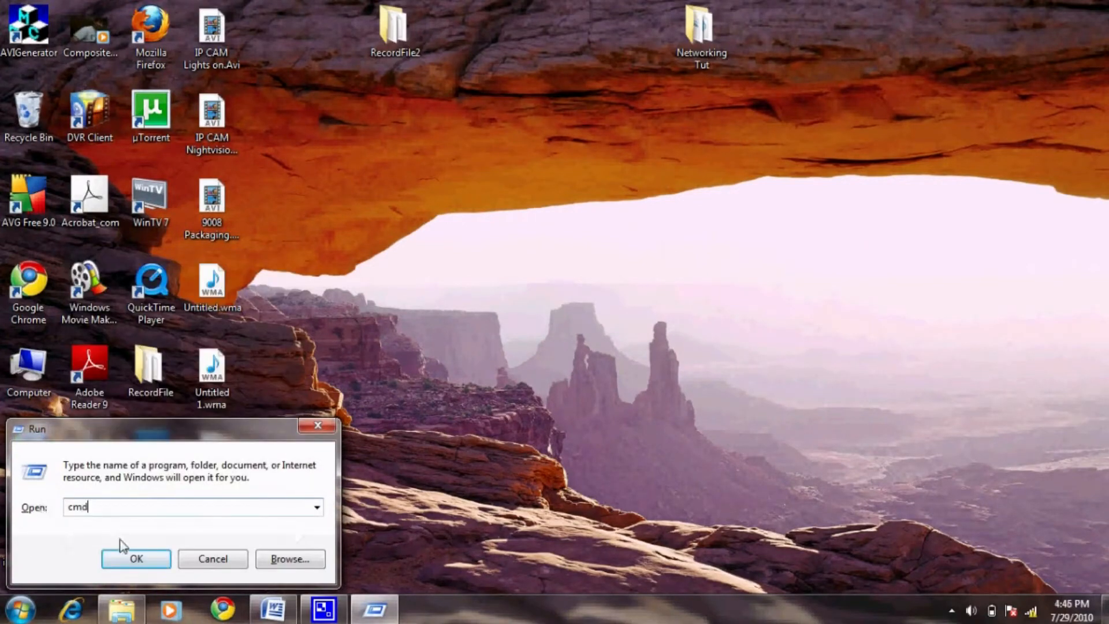
Step: Run ipconfig in Command Prompt, showing IPv4 192.168.2.100 and default gateway 192.168.2.1
{"action": "left_click", "coordinate": [136, 558]}
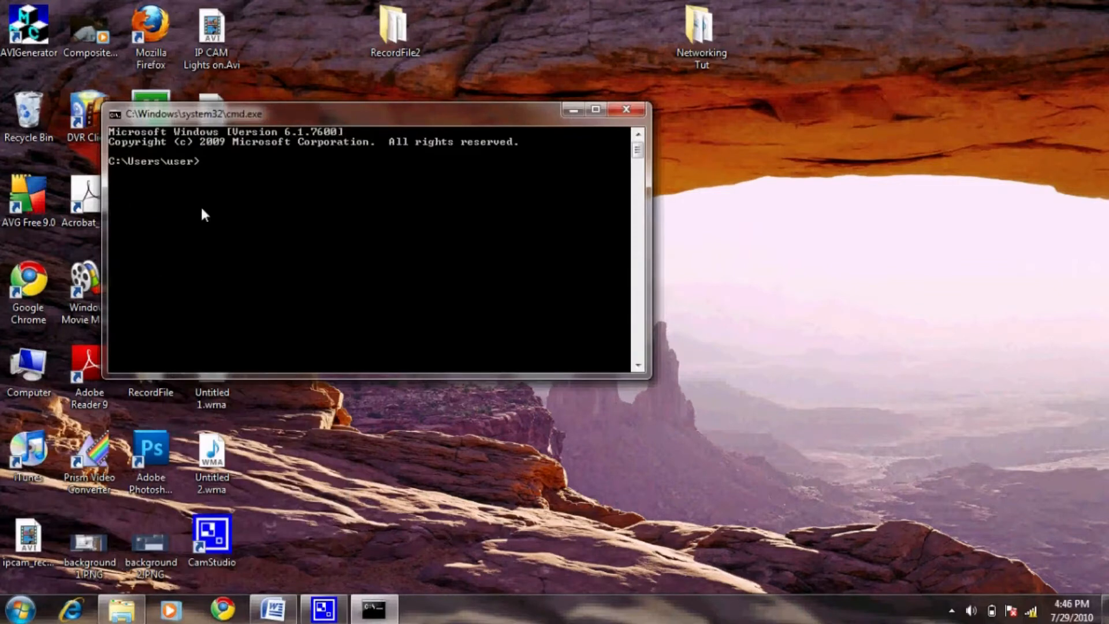
{"action": "type", "text": "ip"}
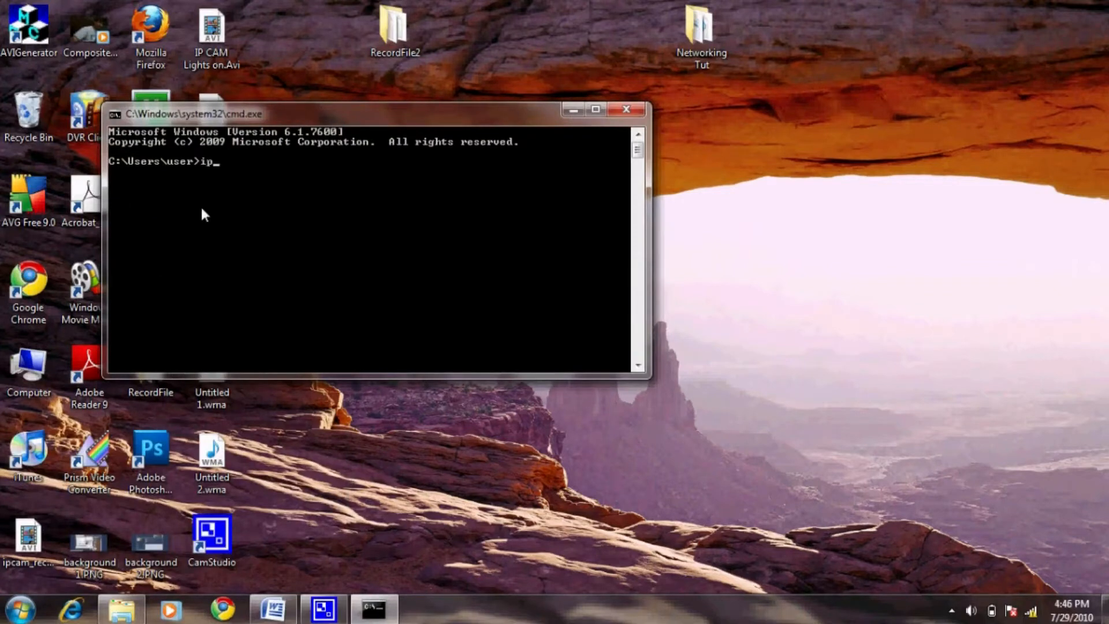
{"action": "type", "text": "config"}
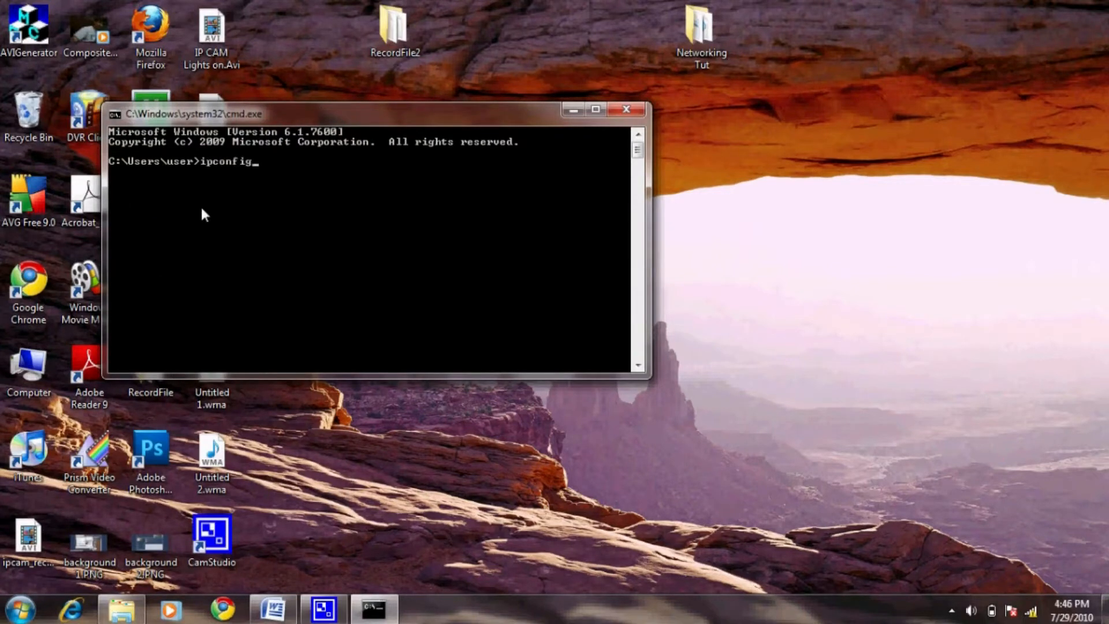
{"action": "key", "text": "Return"}
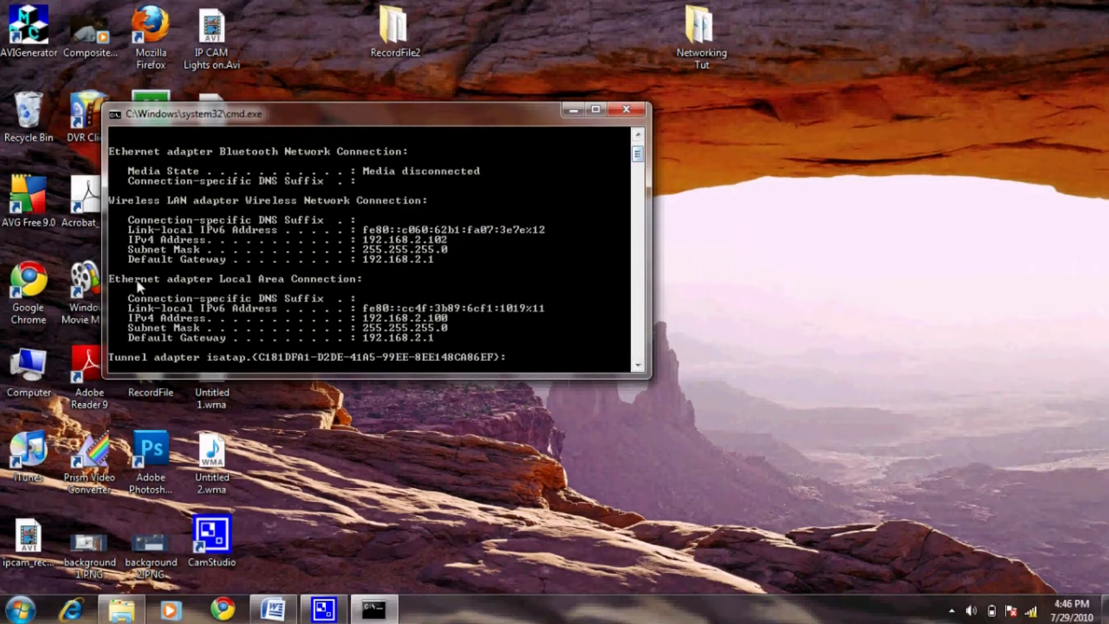
{"action": "mouse_move", "coordinate": [371, 346]}
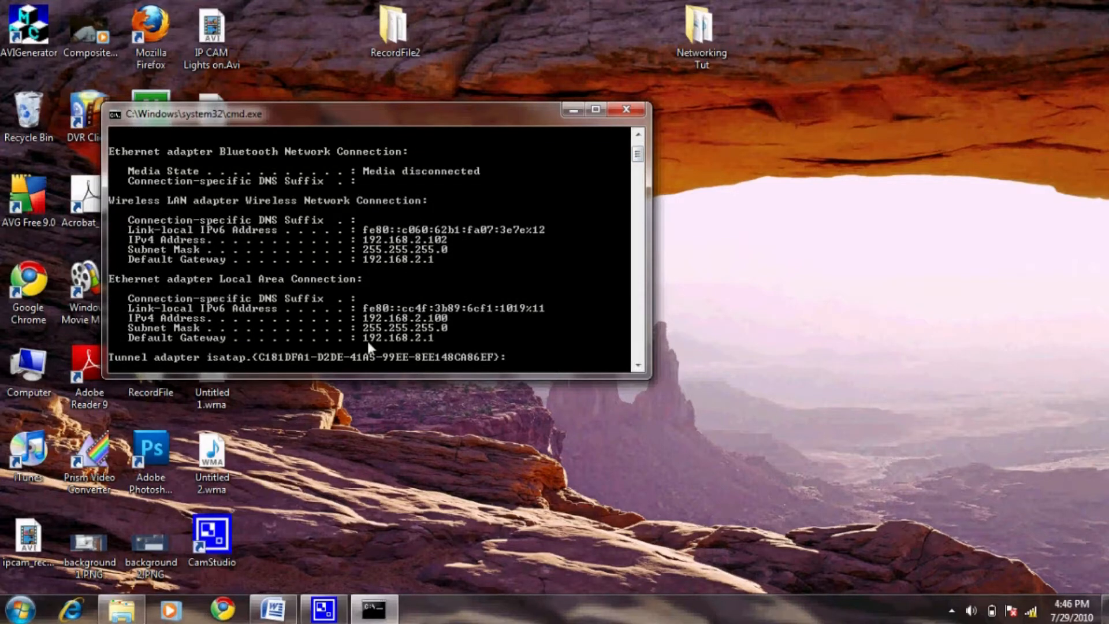
{"action": "mouse_move", "coordinate": [111, 544]}
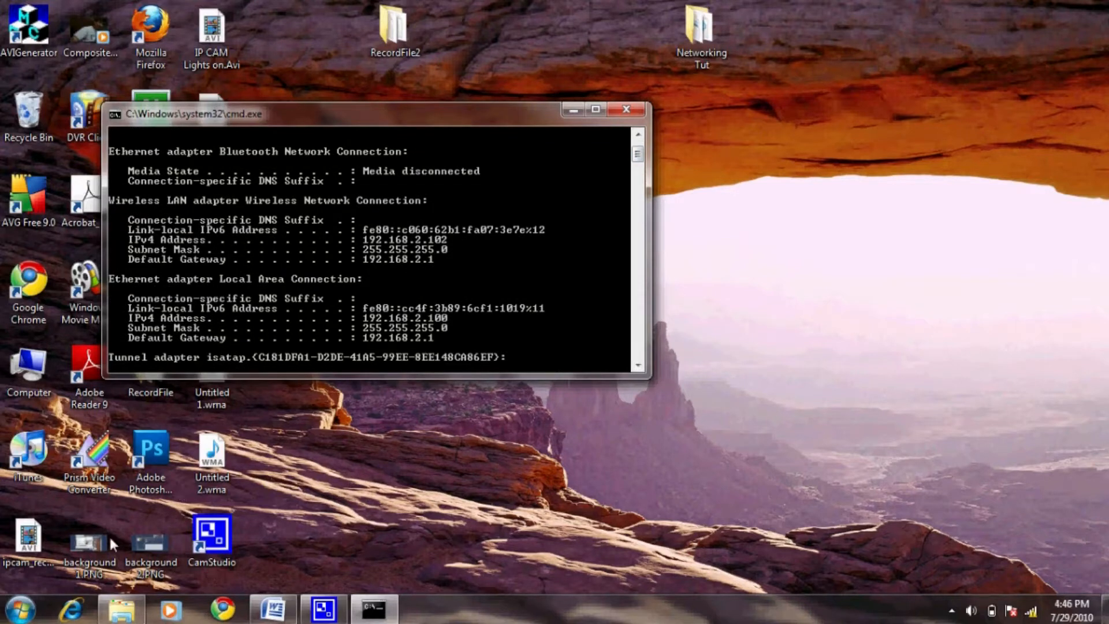
Step: Browse to the router at 192.168.2.1 and enter admin and the password at its login prompt
{"action": "left_click", "coordinate": [70, 609]}
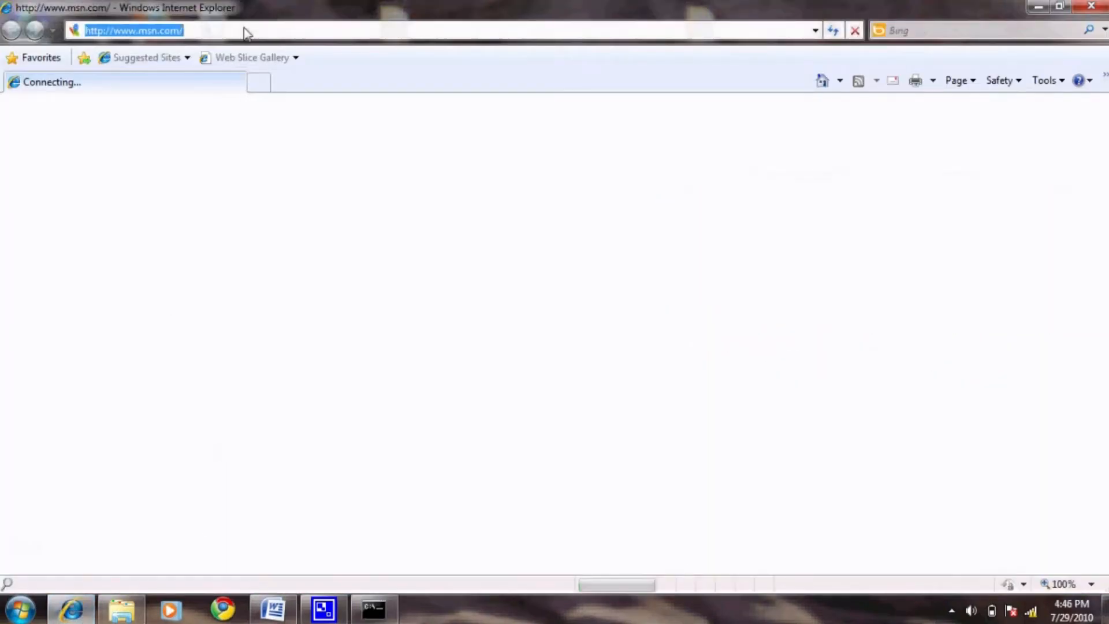
{"action": "type", "text": "192."}
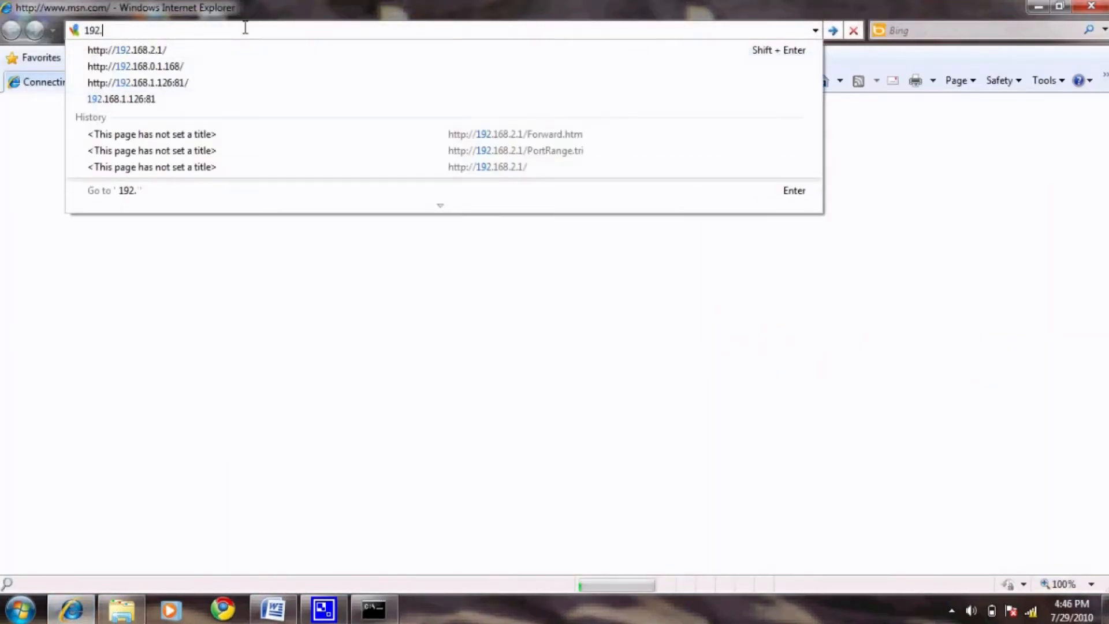
{"action": "type", "text": "168.2.1/"}
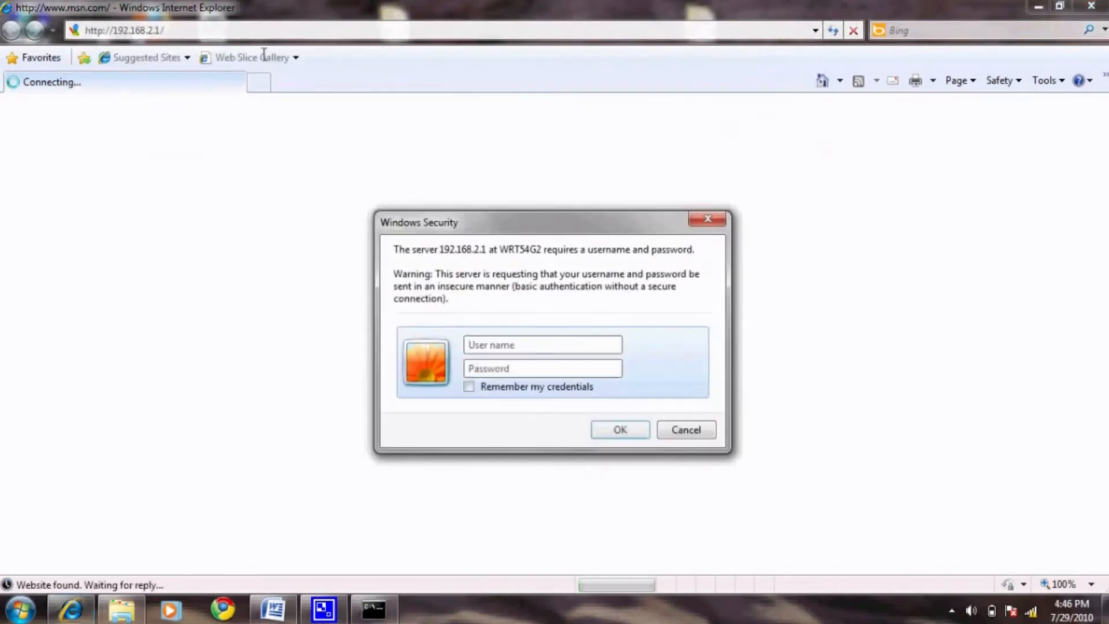
{"action": "type", "text": "a"}
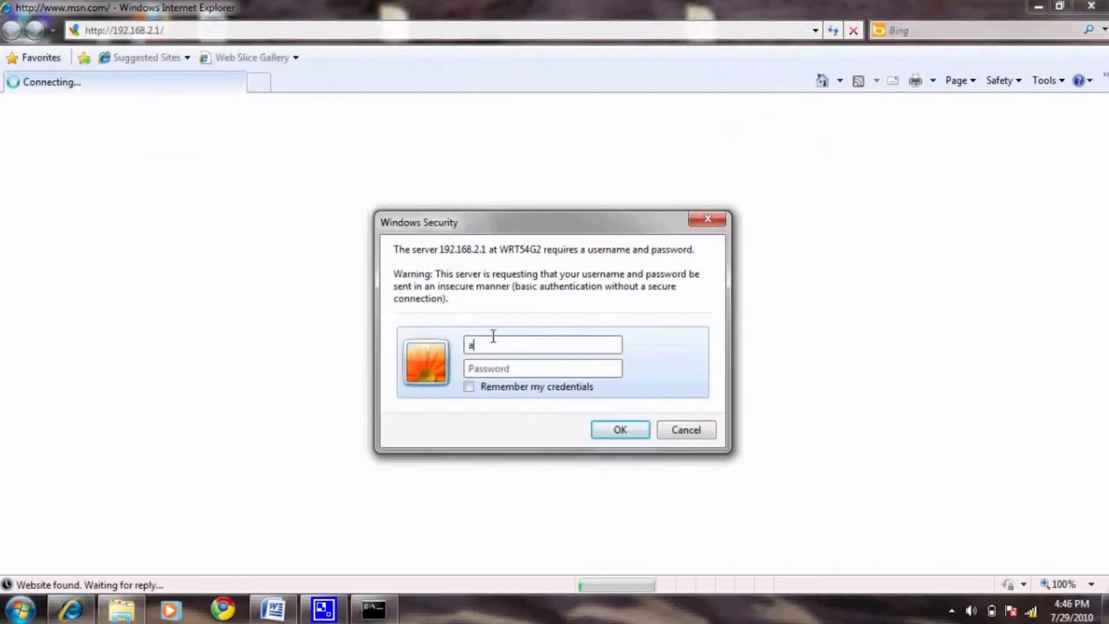
{"action": "type", "text": "dmin"}
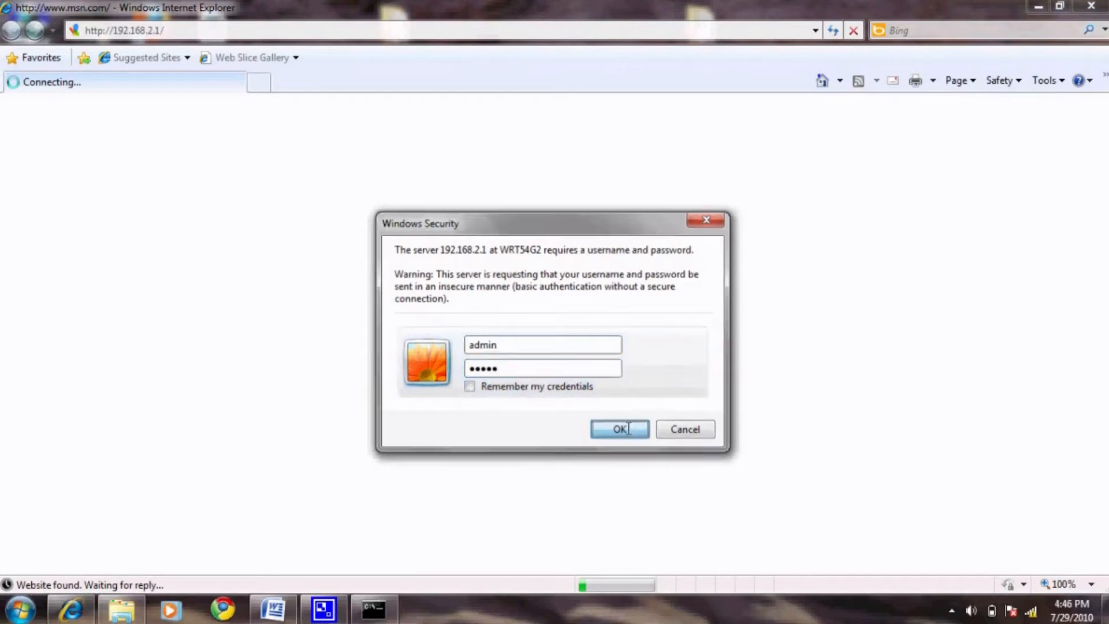
Step: Log in and add an enabled DVR forwarding rule for port 80 to 192.168.2.100
{"action": "left_click", "coordinate": [619, 430]}
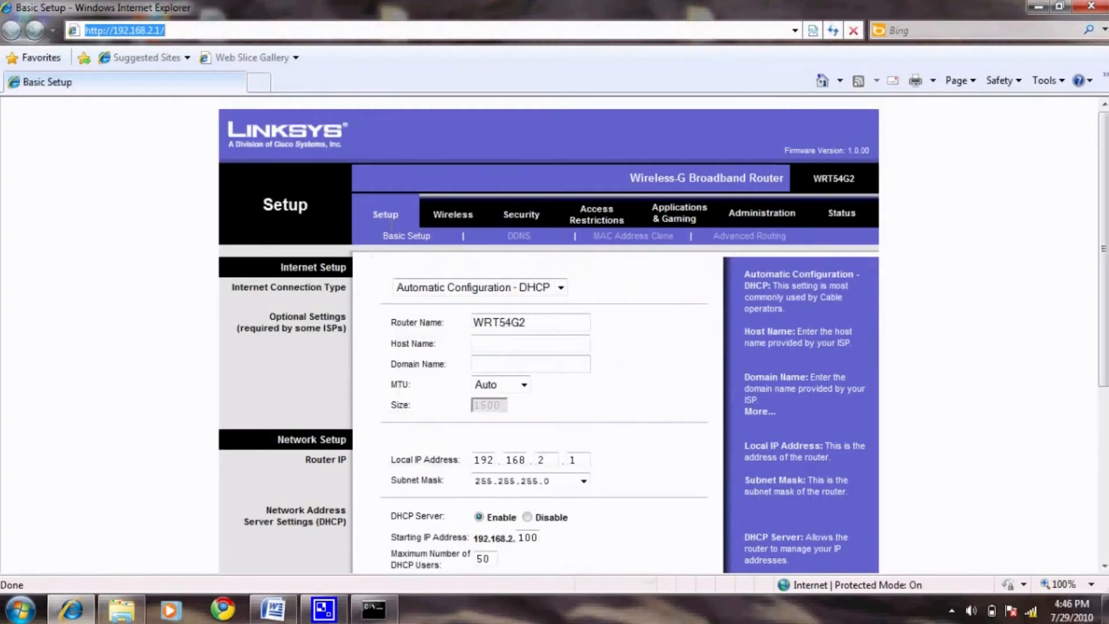
{"action": "mouse_move", "coordinate": [678, 213]}
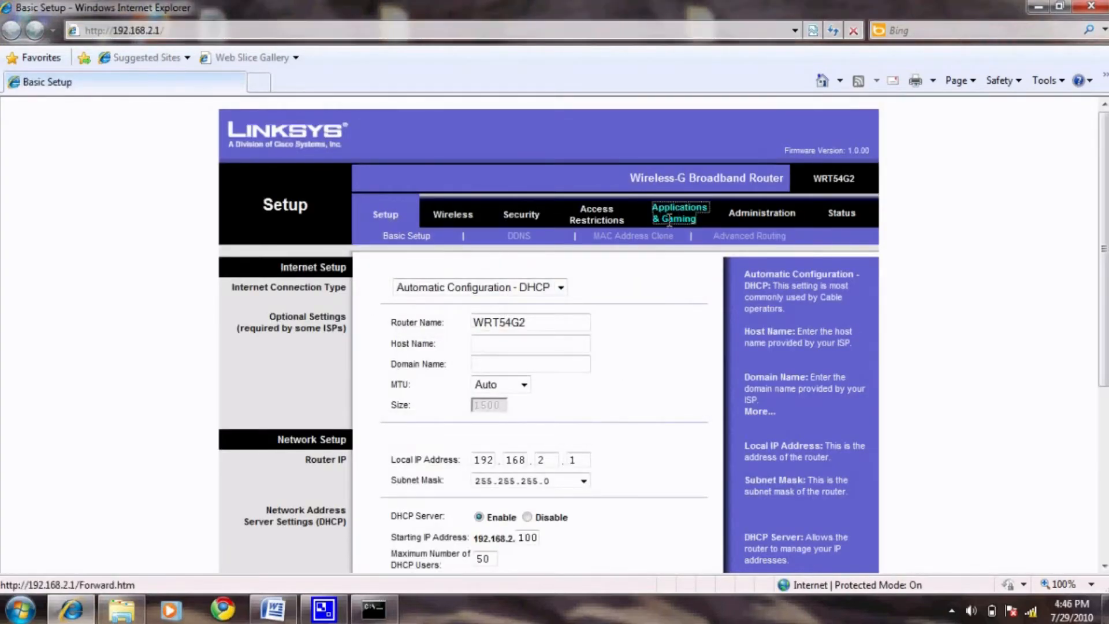
{"action": "left_click", "coordinate": [678, 212]}
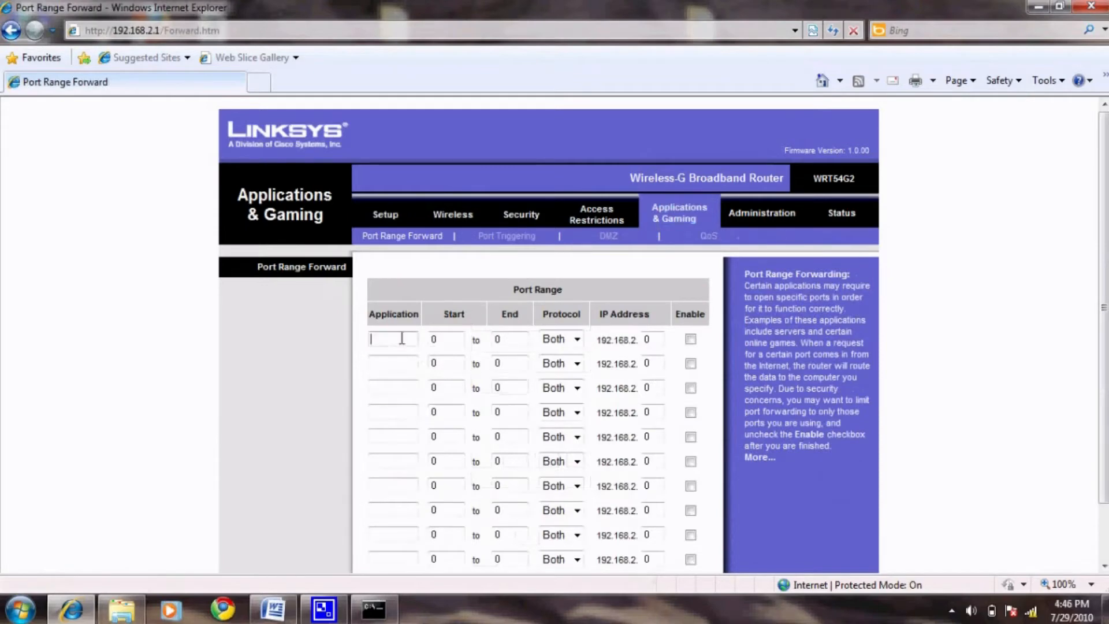
{"action": "type", "text": "DVR"}
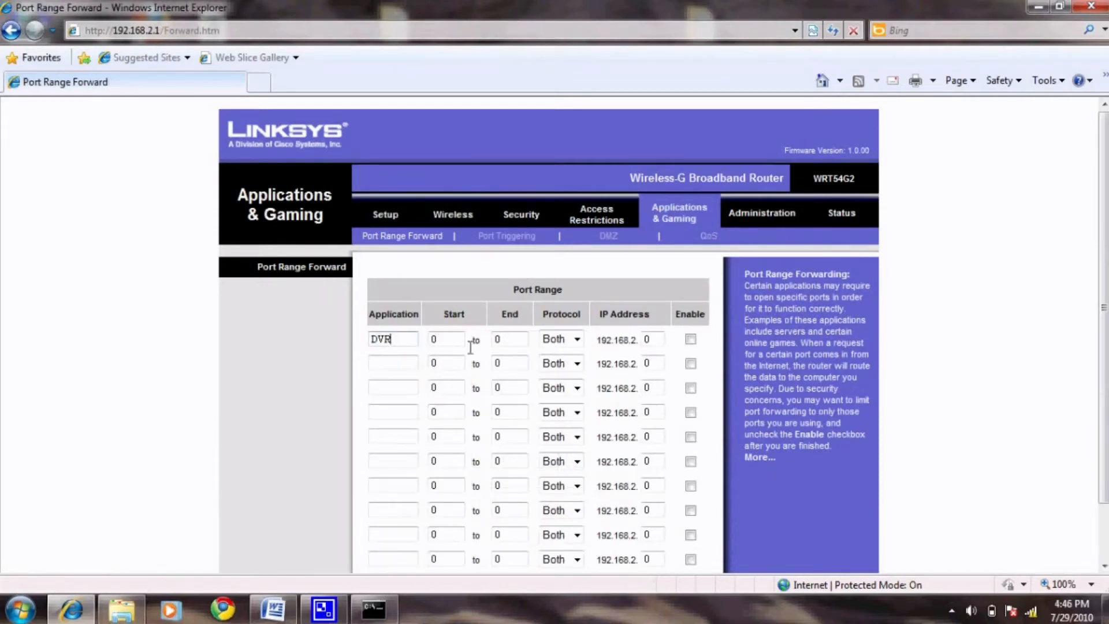
{"action": "type", "text": "80"}
{"action": "left_click", "coordinate": [653, 339]}
{"action": "type", "text": "1"}
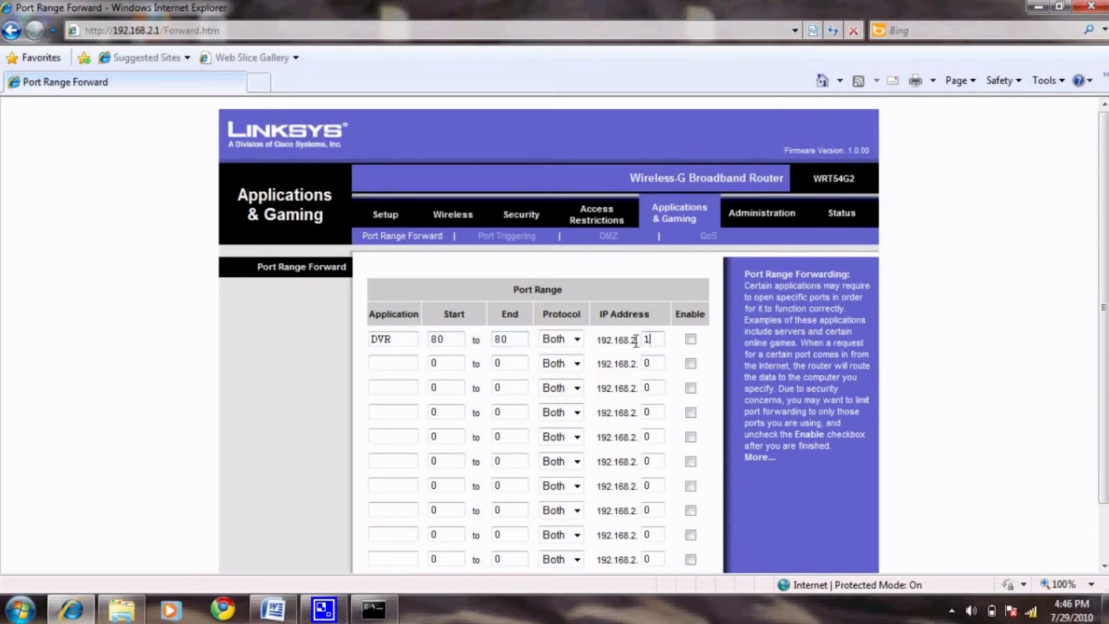
{"action": "type", "text": "00"}
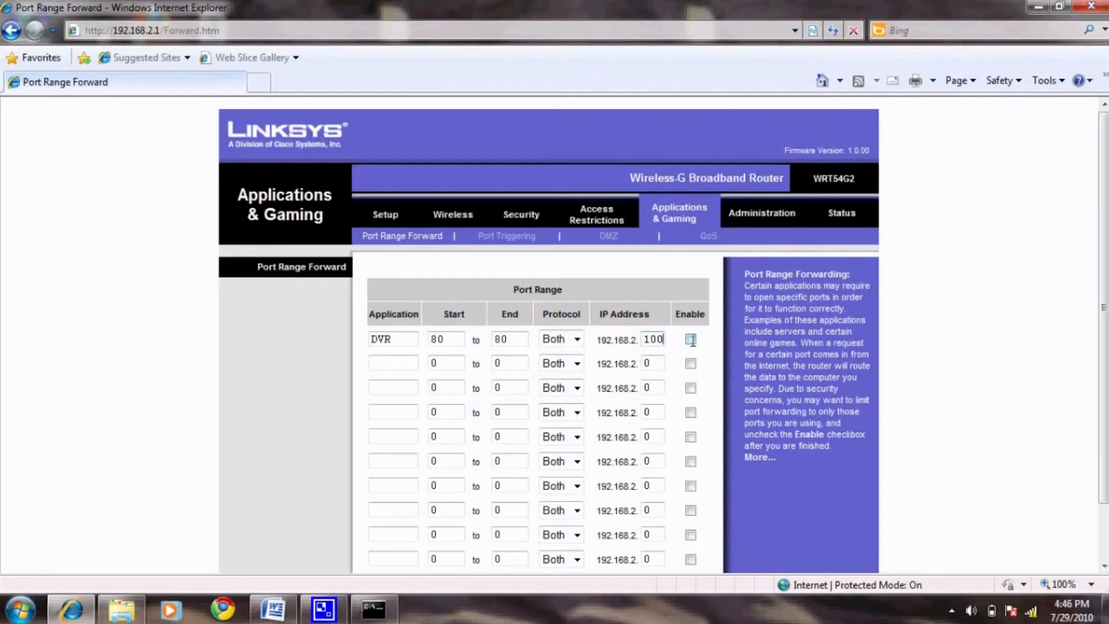
{"action": "left_click", "coordinate": [690, 339]}
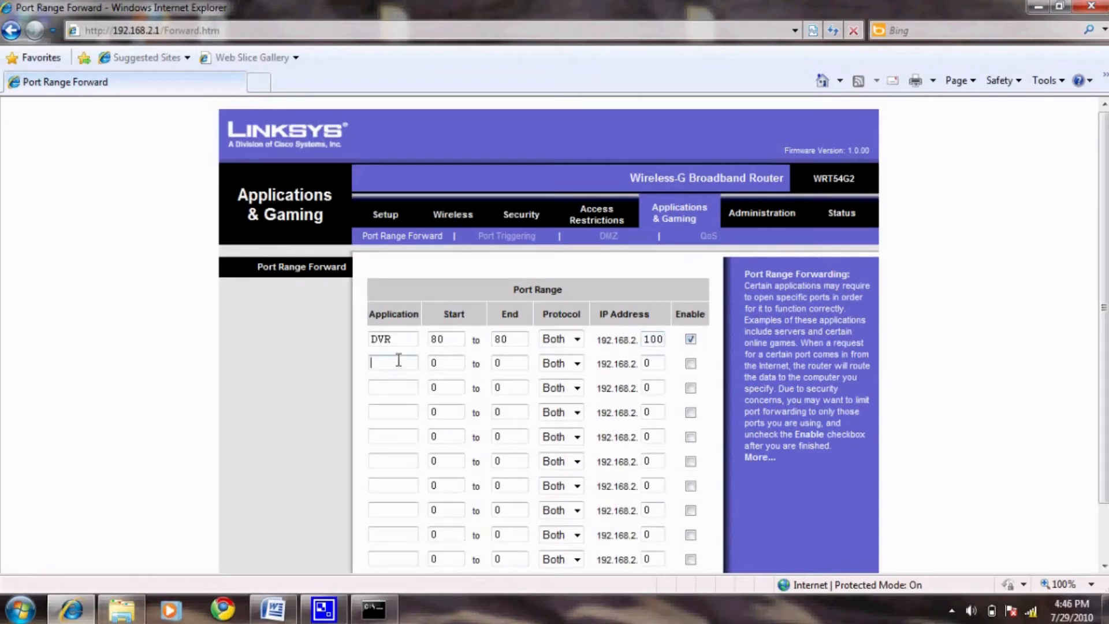
Step: Add an enabled DVR rule for port 9000 to 192.168.2.100 and save the settings
{"action": "type", "text": "DVR"}
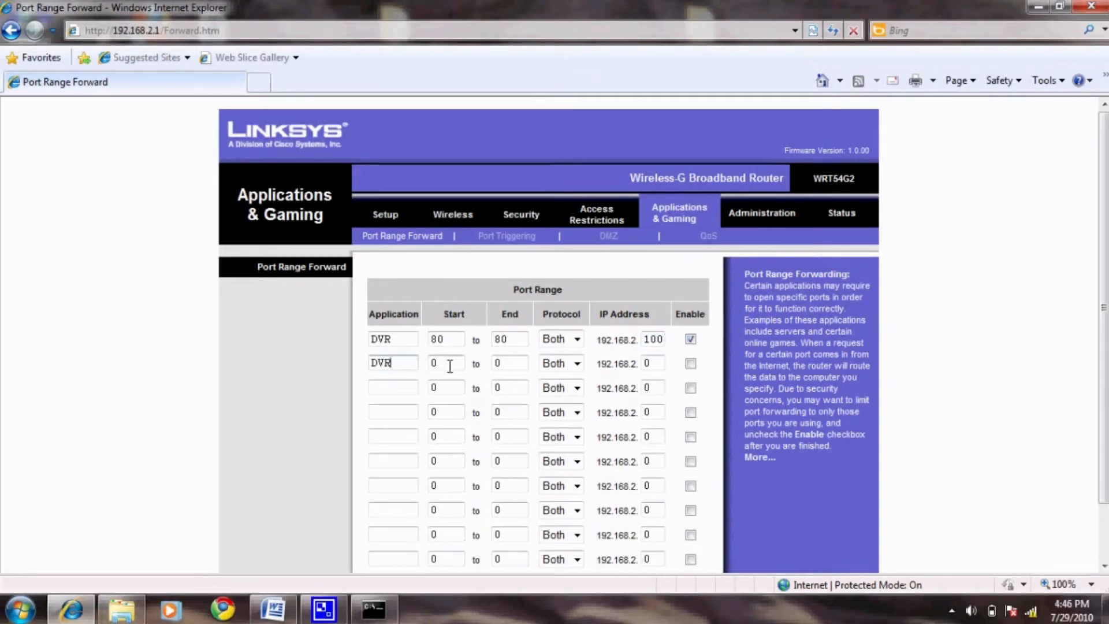
{"action": "type", "text": "9"}
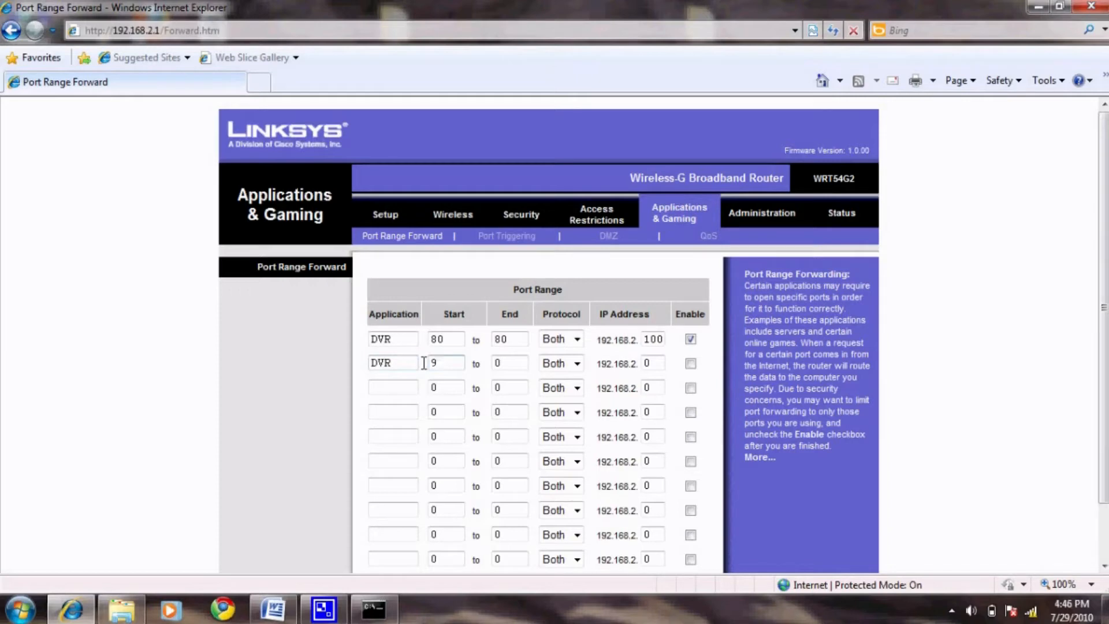
{"action": "type", "text": "000"}
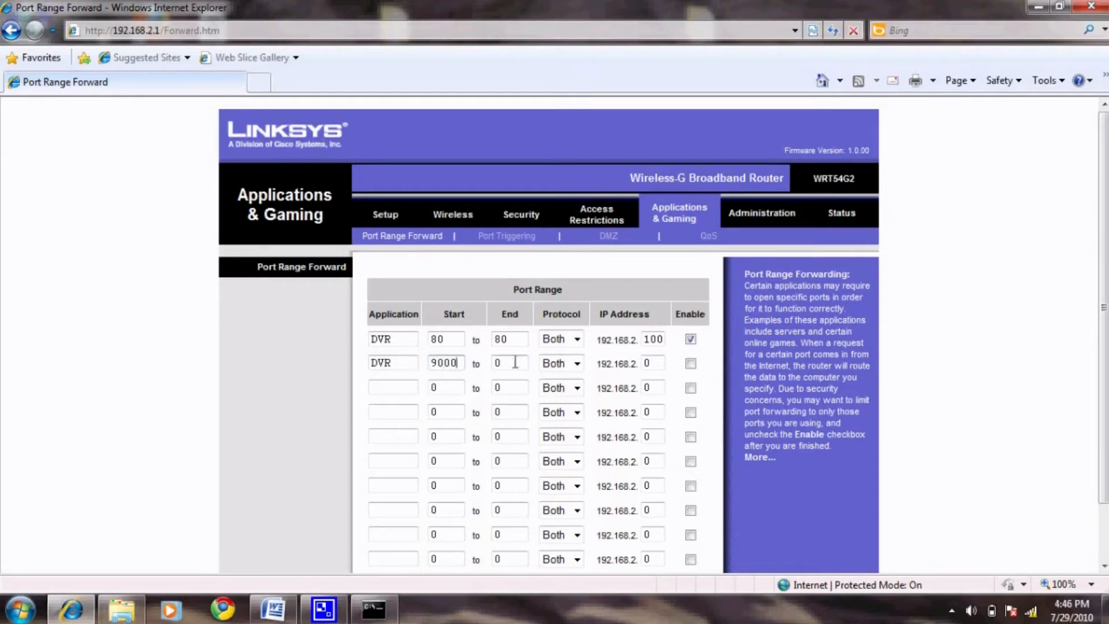
{"action": "type", "text": "9000"}
{"action": "left_click", "coordinate": [653, 362]}
{"action": "type", "text": "1"}
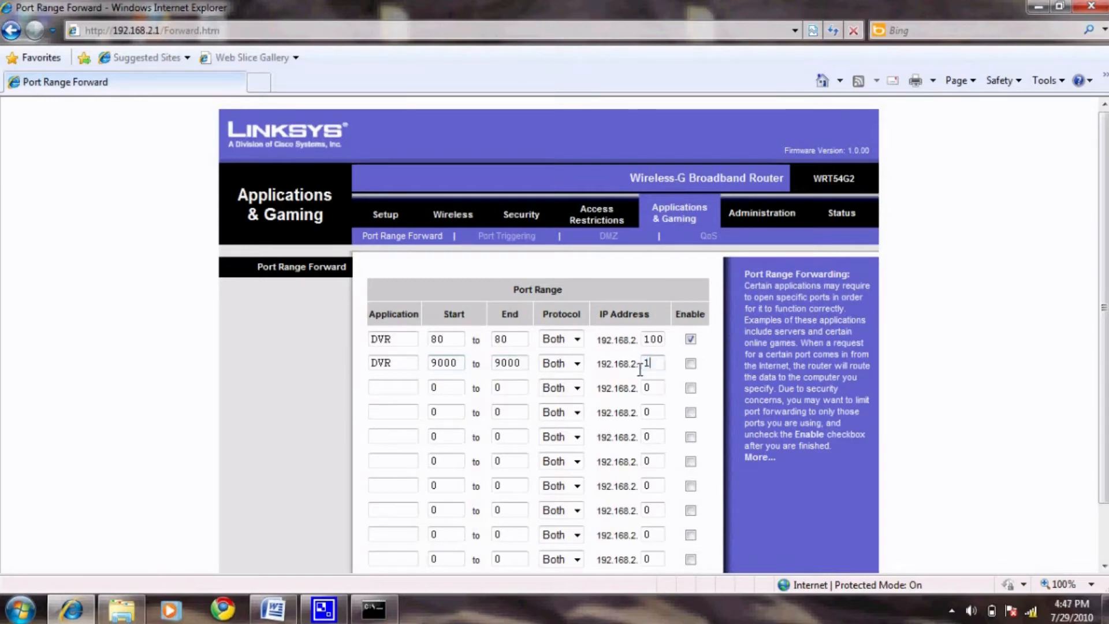
{"action": "type", "text": "00"}
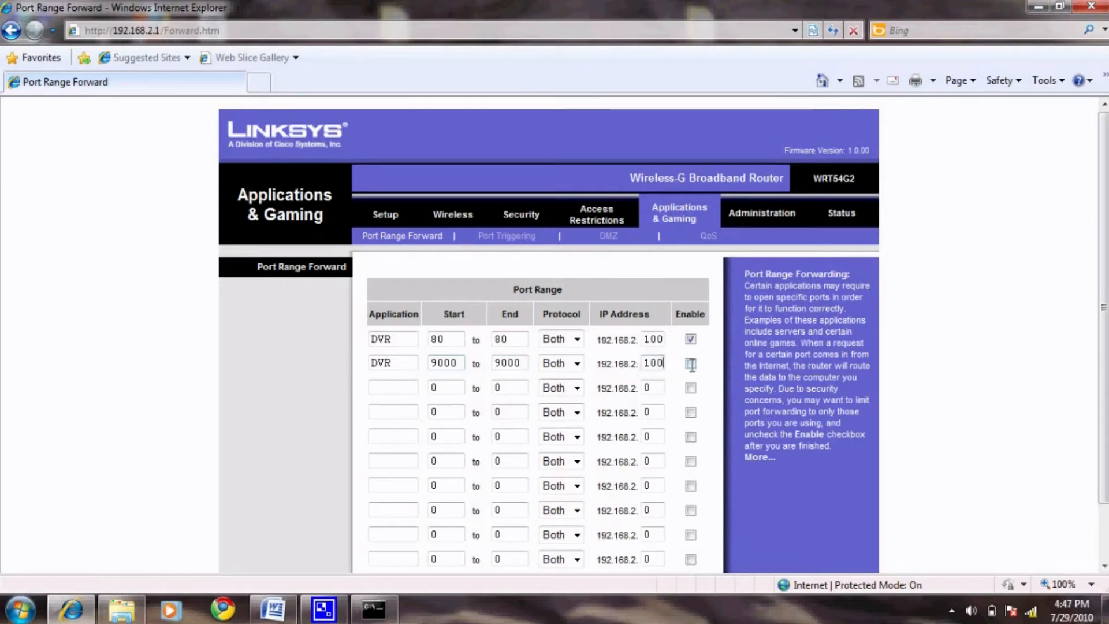
{"action": "left_click", "coordinate": [691, 363]}
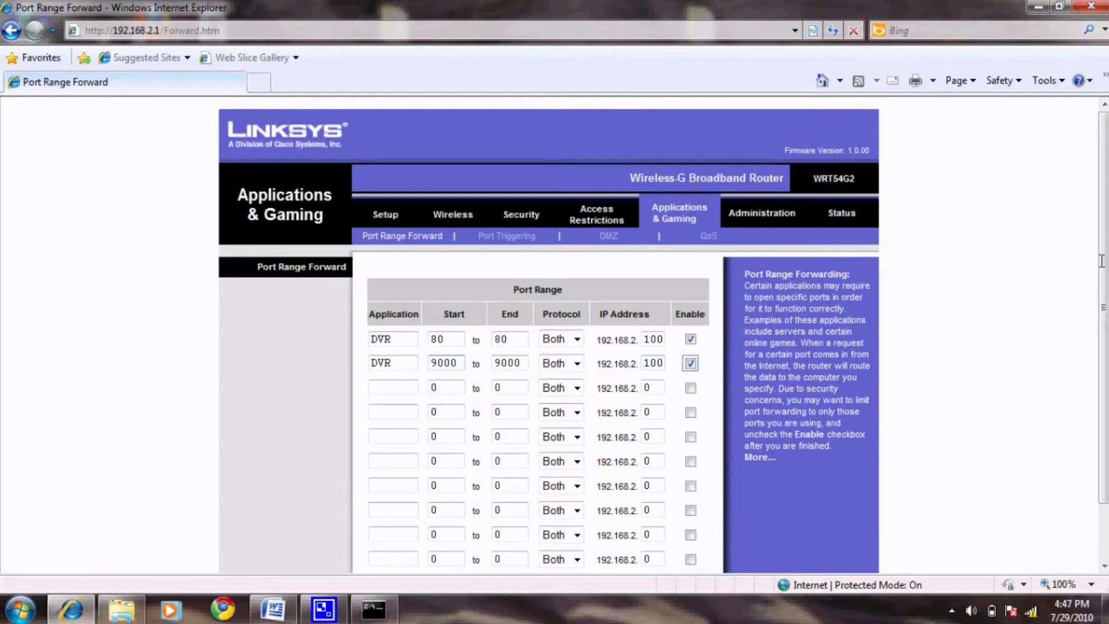
{"action": "scroll", "scroll_direction": "down", "scroll_amount": 3}
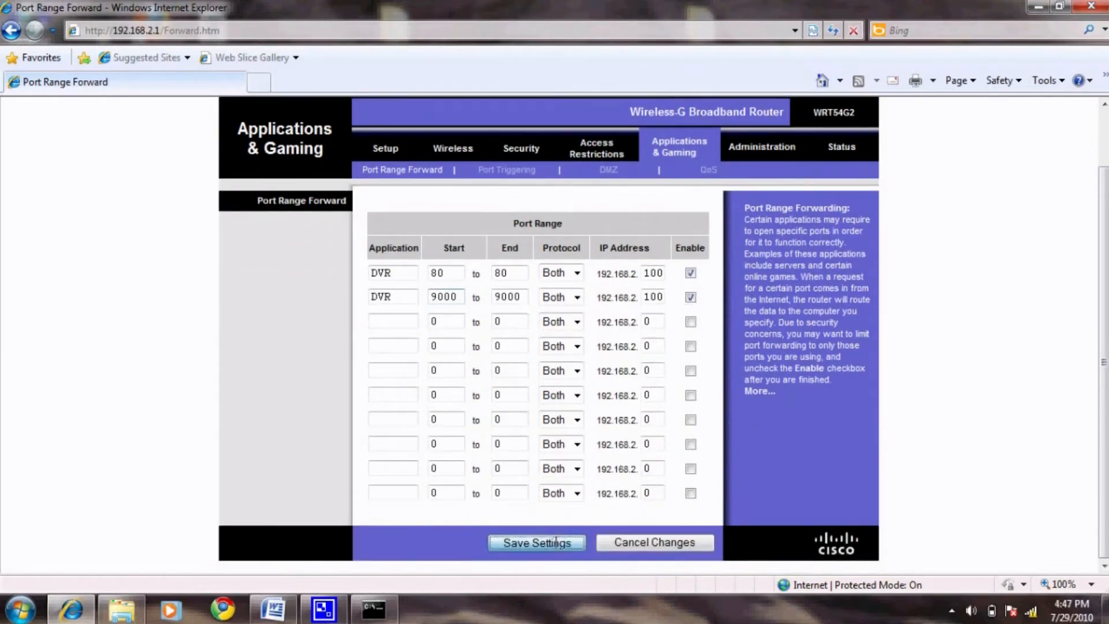
{"action": "left_click", "coordinate": [536, 542]}
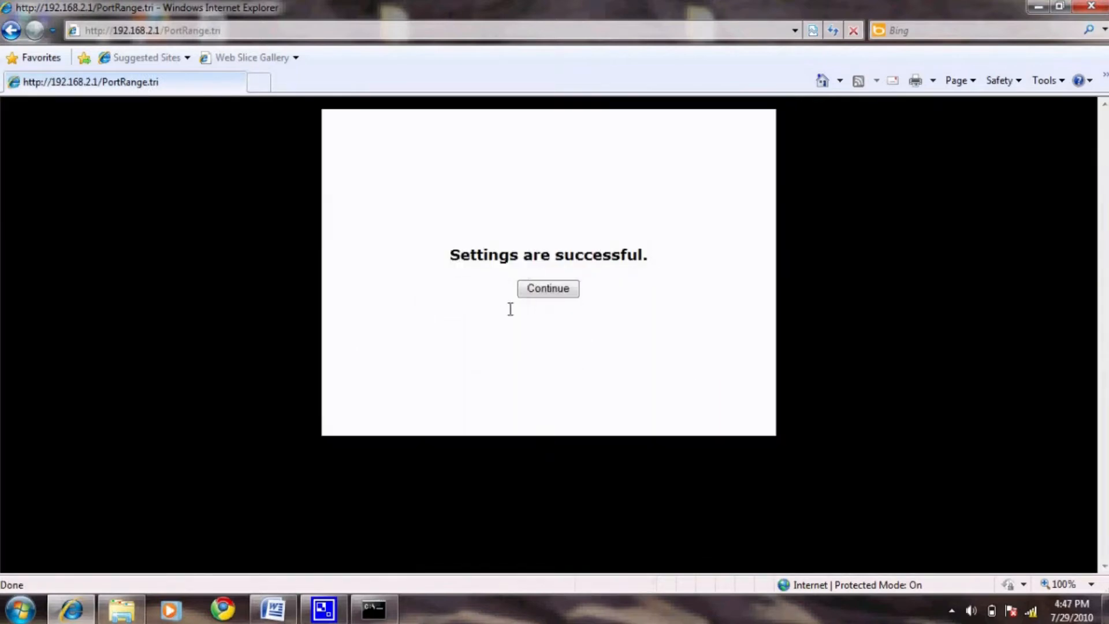
Step: Acknowledge the 'Settings are successful' message with Continue
{"action": "left_click", "coordinate": [548, 288]}
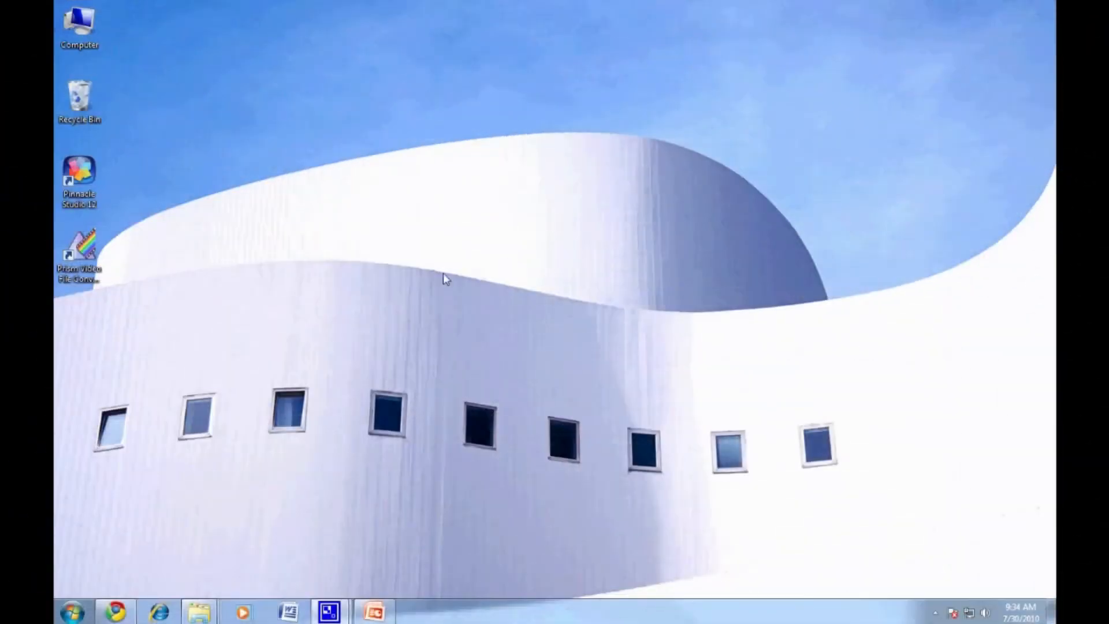
{"action": "left_click", "coordinate": [156, 610]}
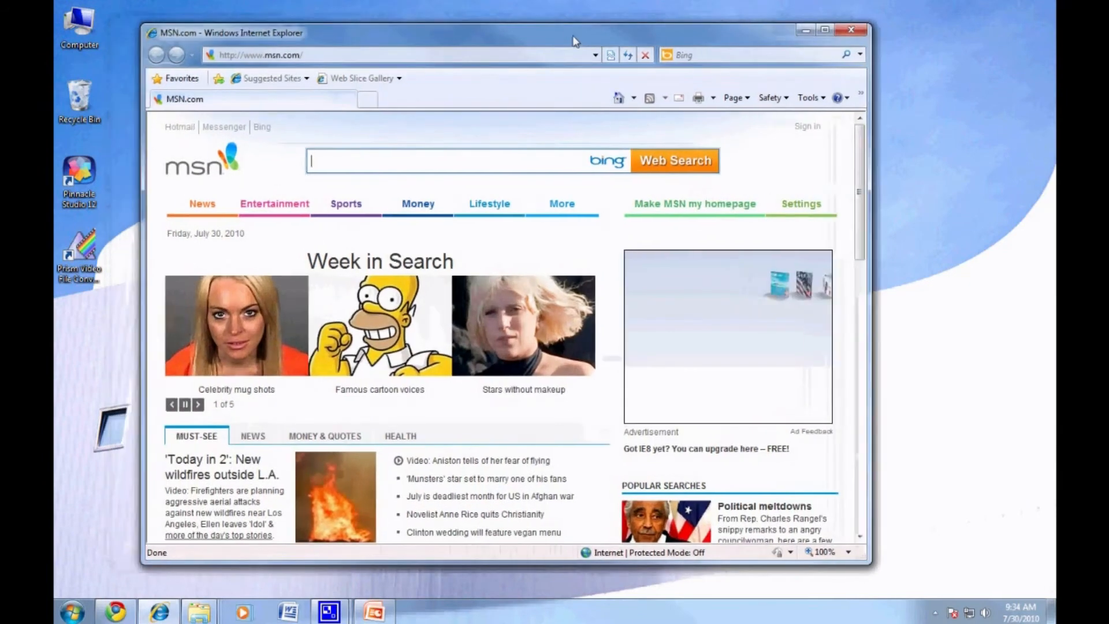
{"action": "type", "text": "w"}
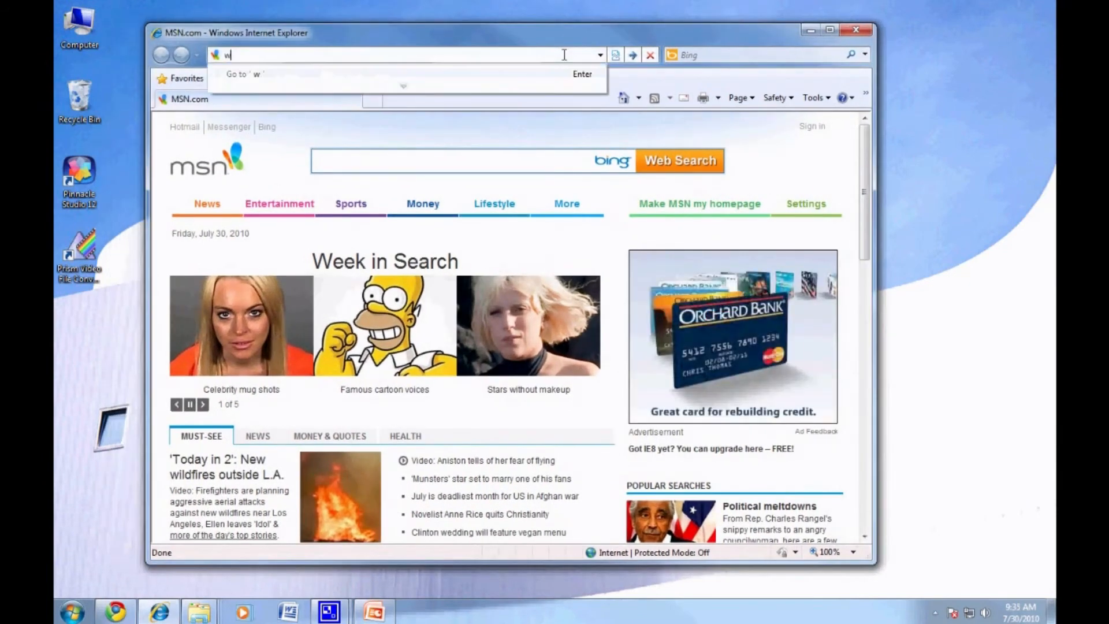
{"action": "type", "text": "ww.youg"}
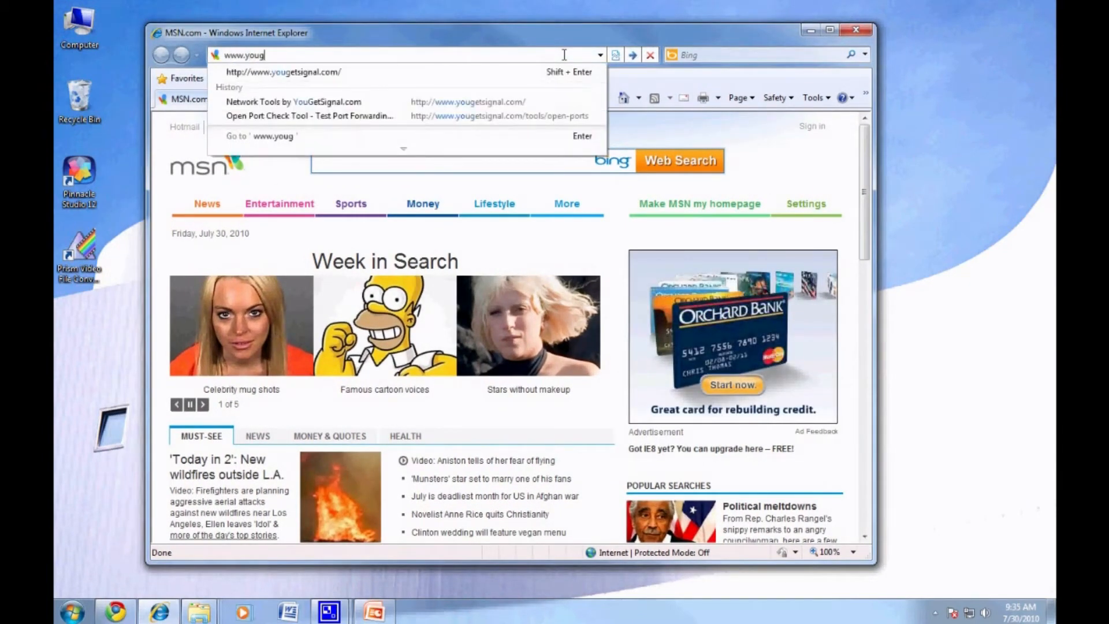
{"action": "type", "text": "etsignal.com/"}
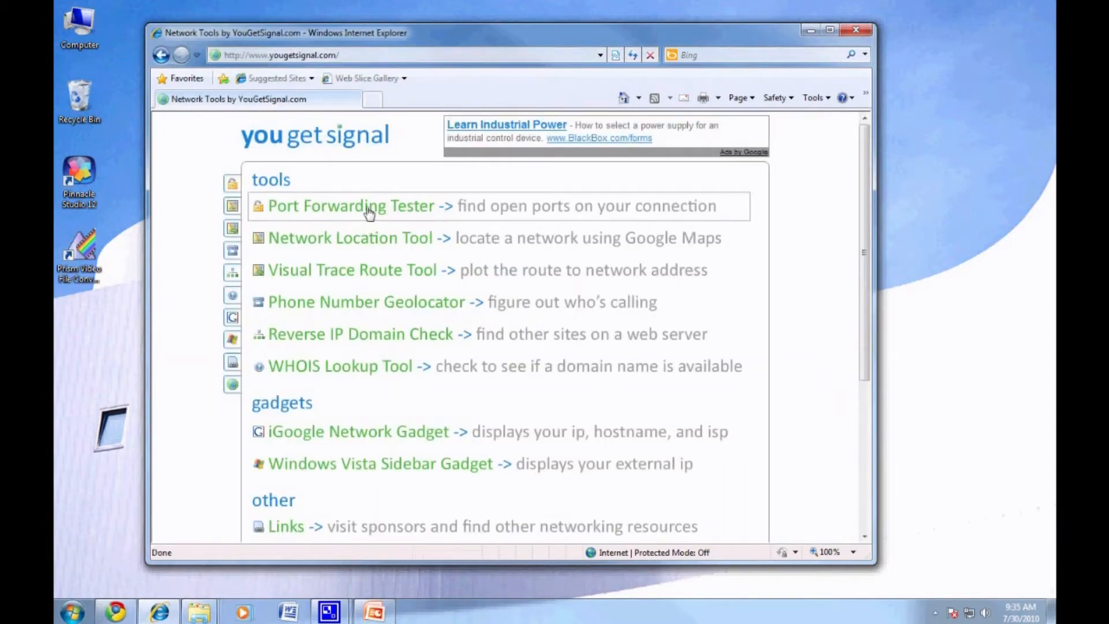
{"action": "left_click", "coordinate": [351, 205]}
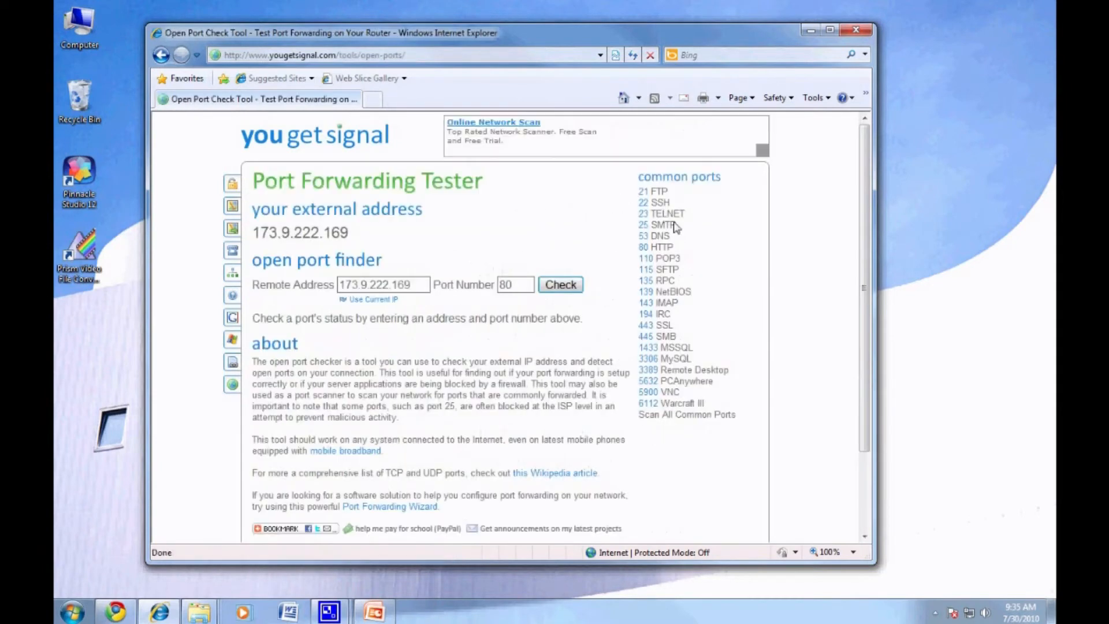
{"action": "mouse_move", "coordinate": [753, 232]}
{"action": "type", "text": "3"}
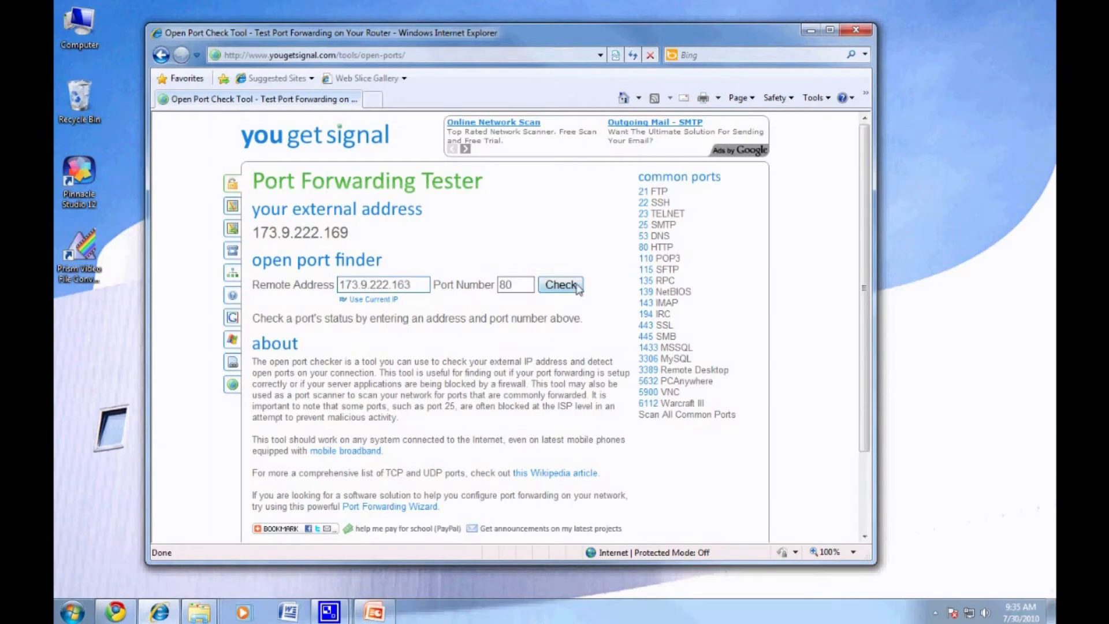
Step: Check ports 80, 9000 and 9001, each reported open on 173.9.222.163
{"action": "triple_click", "coordinate": [514, 284]}
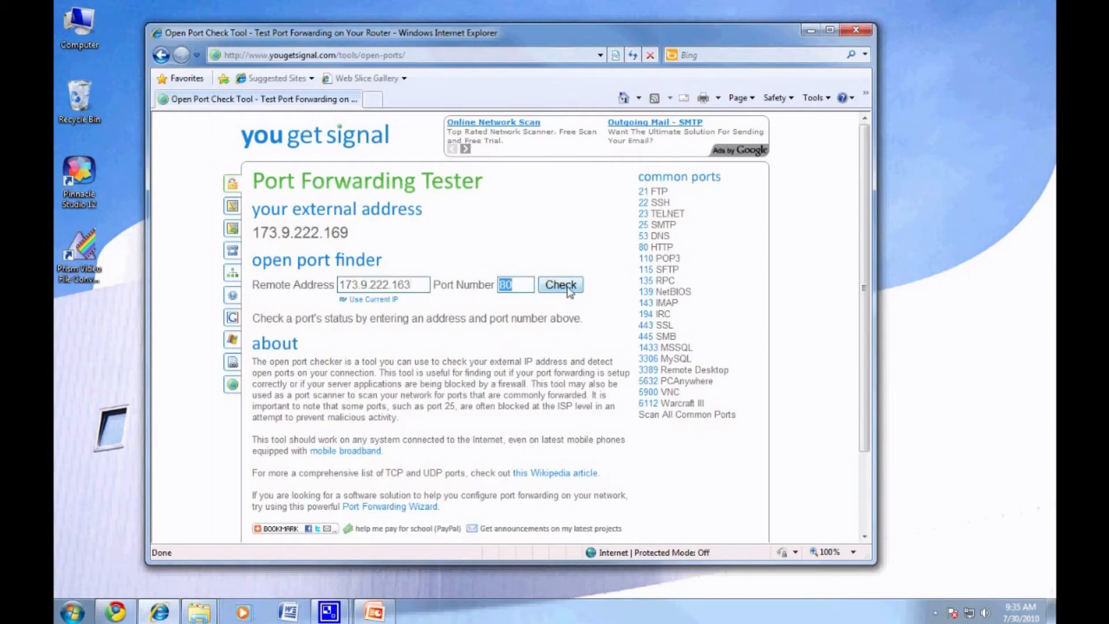
{"action": "left_click", "coordinate": [560, 284]}
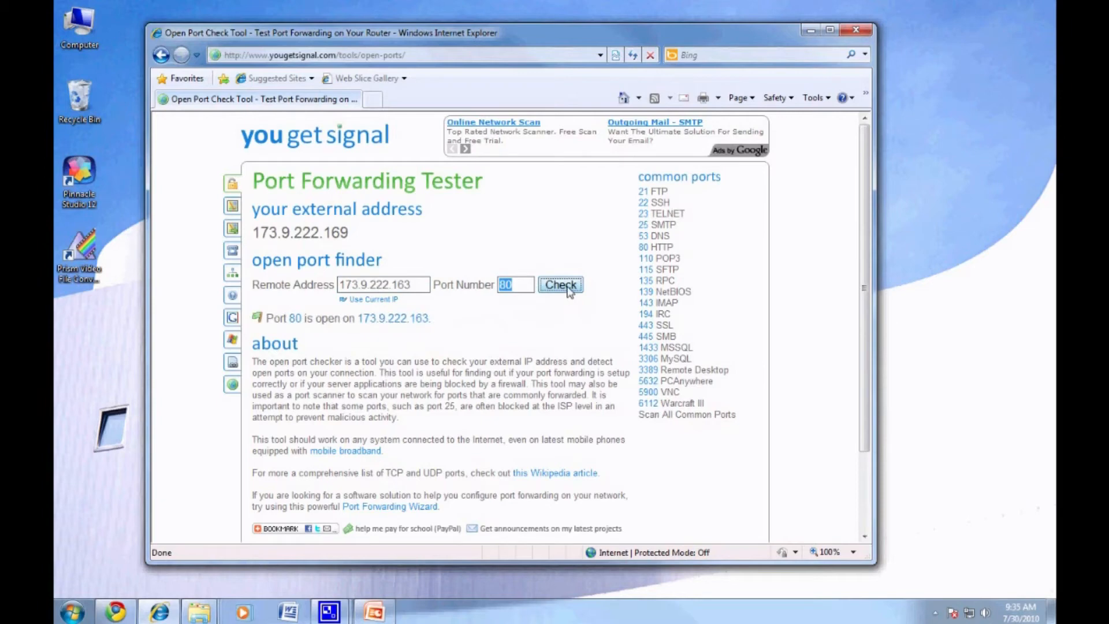
{"action": "mouse_move", "coordinate": [571, 292]}
{"action": "type", "text": "9"}
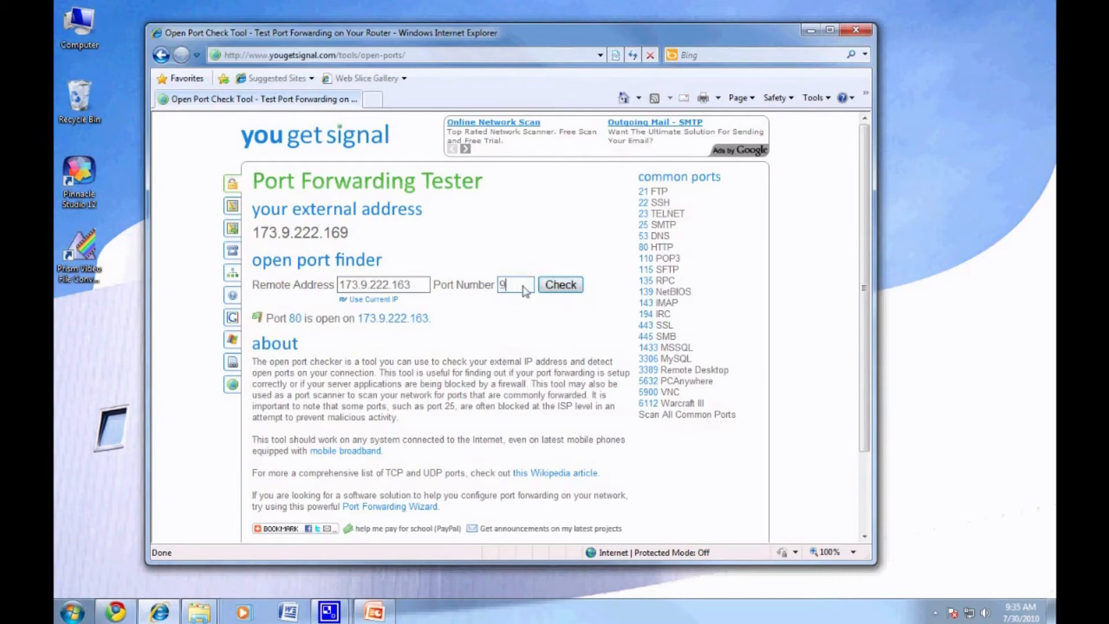
{"action": "type", "text": "000"}
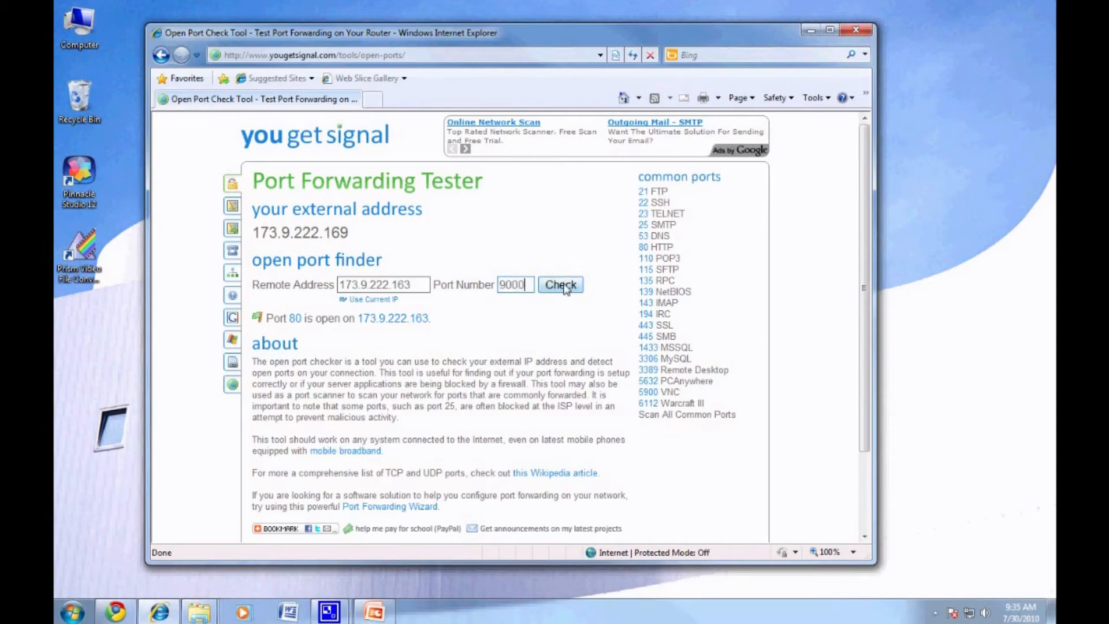
{"action": "left_click", "coordinate": [561, 284]}
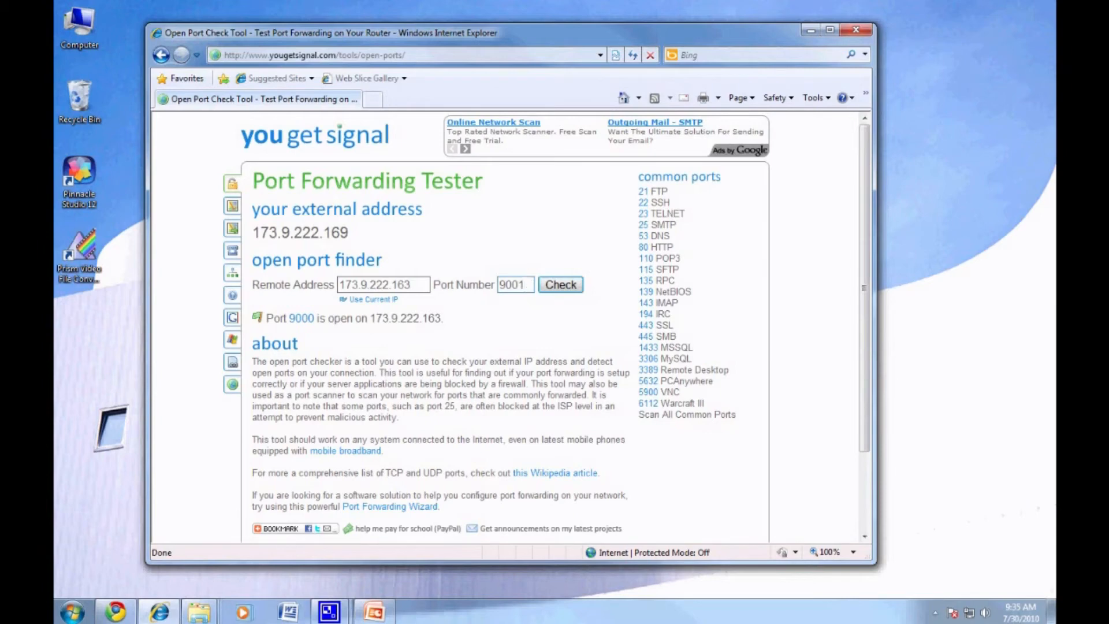
{"action": "mouse_move", "coordinate": [560, 285]}
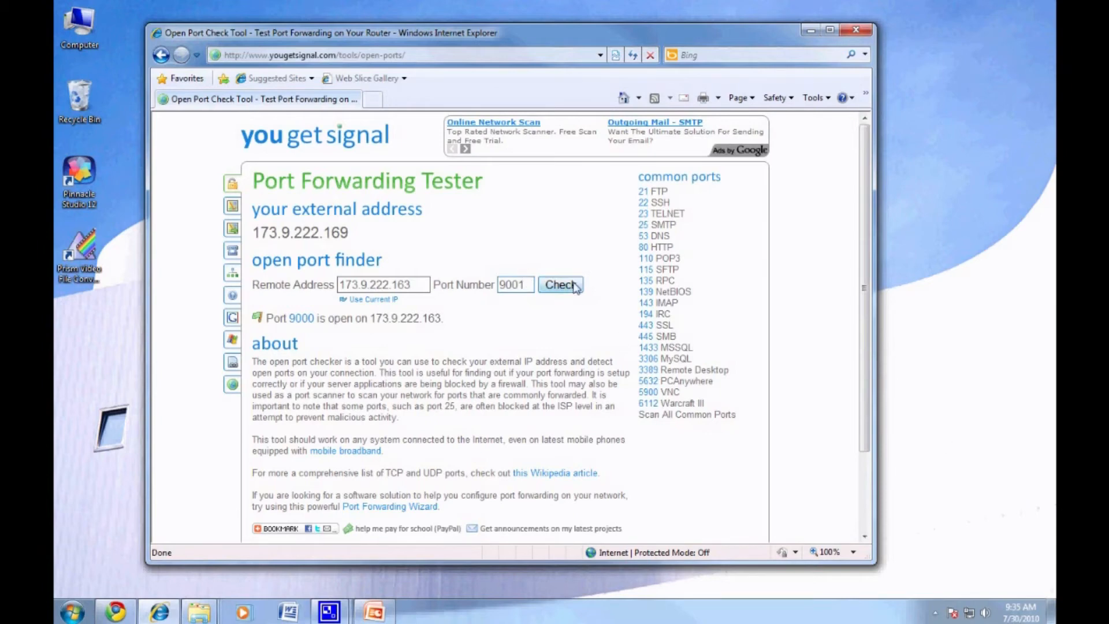
{"action": "left_click", "coordinate": [561, 284]}
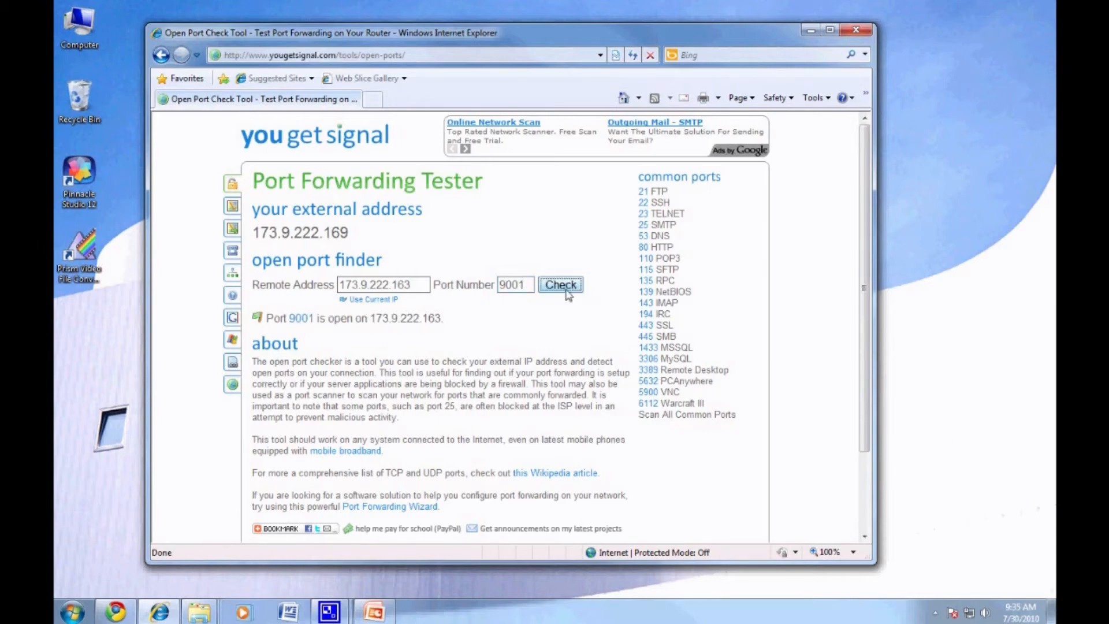
{"action": "mouse_move", "coordinate": [611, 280]}
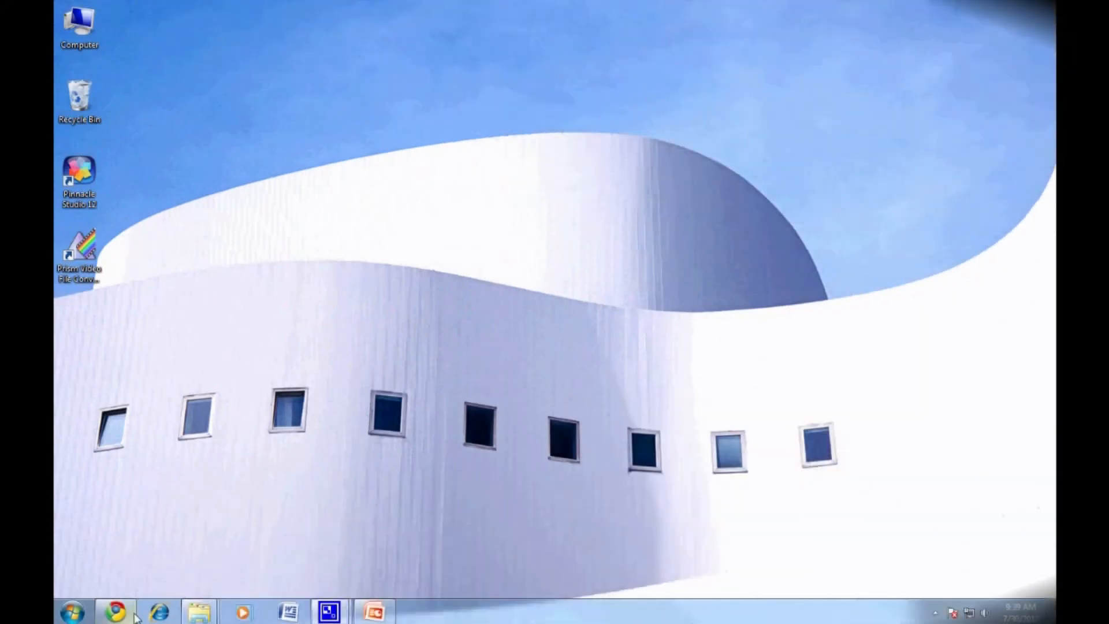
{"action": "mouse_move", "coordinate": [157, 610]}
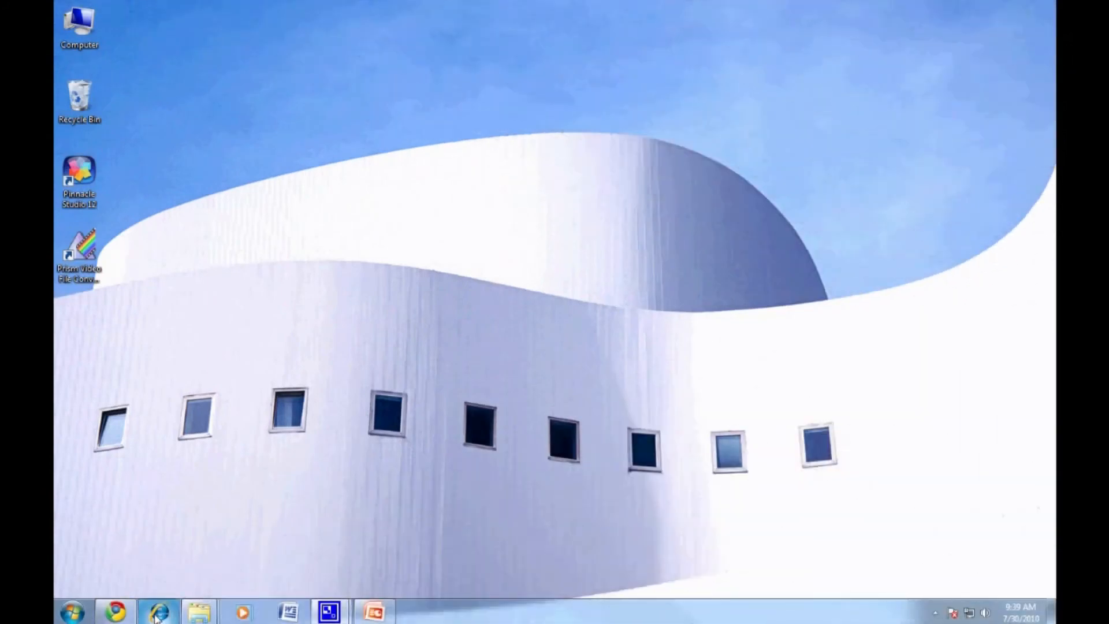
Step: Load the DynDNS site from the dvrdns address suggestion
{"action": "left_click", "coordinate": [158, 611]}
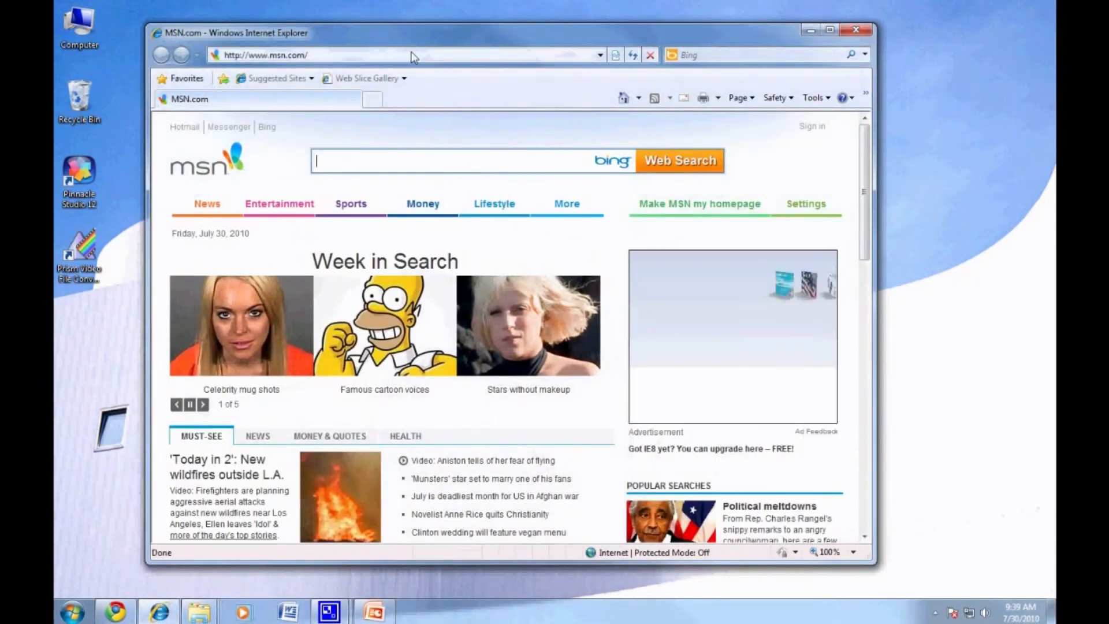
{"action": "left_click", "coordinate": [318, 54]}
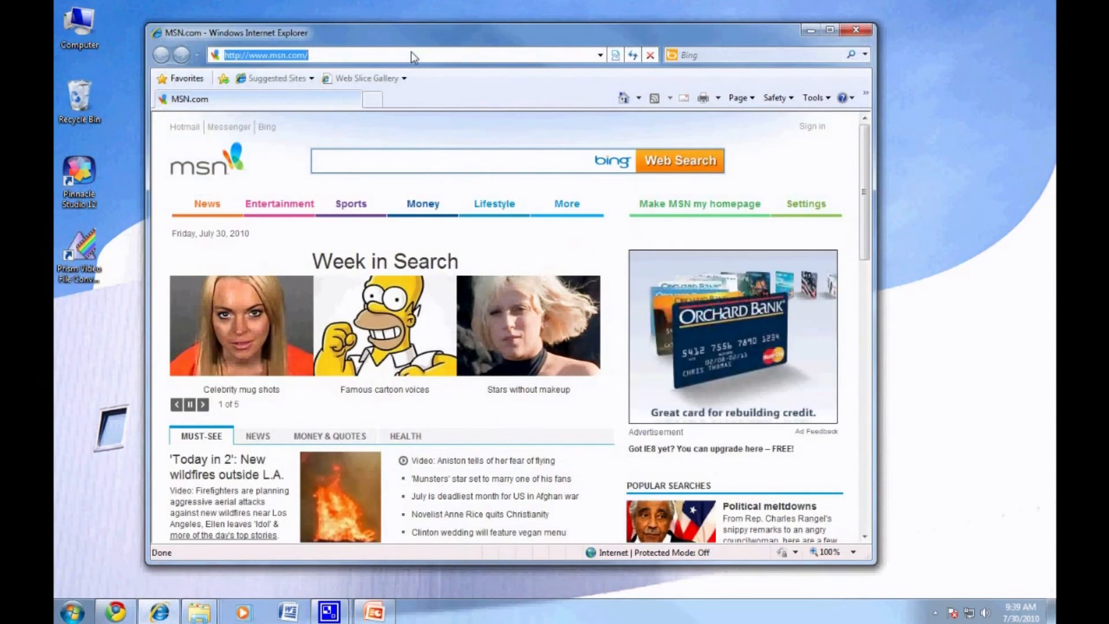
{"action": "type", "text": "dvrdns"}
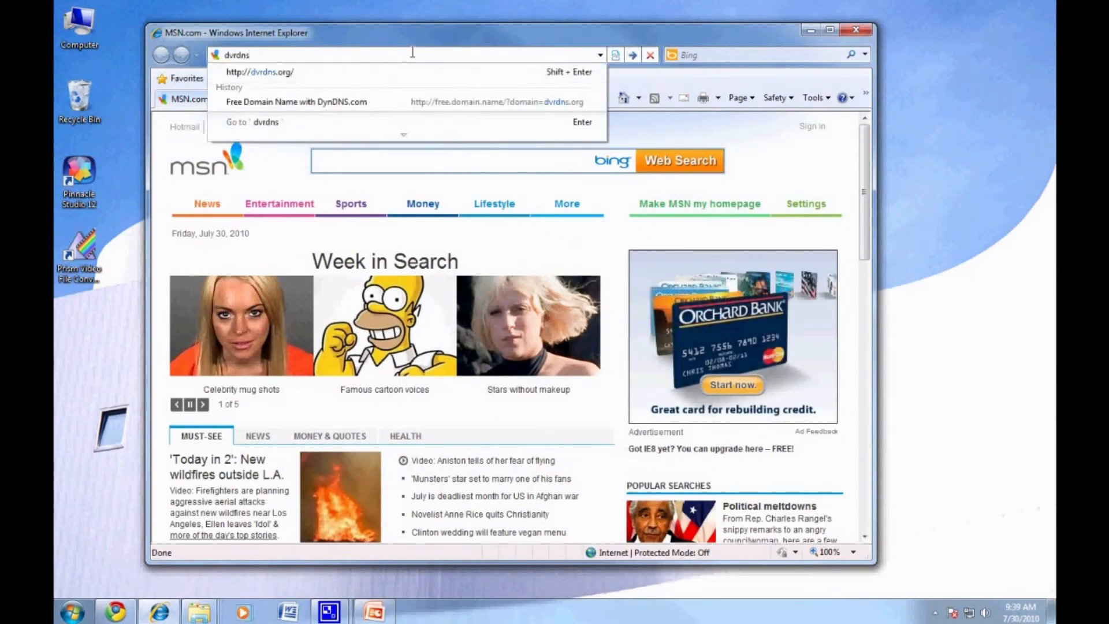
{"action": "left_click", "coordinate": [260, 72]}
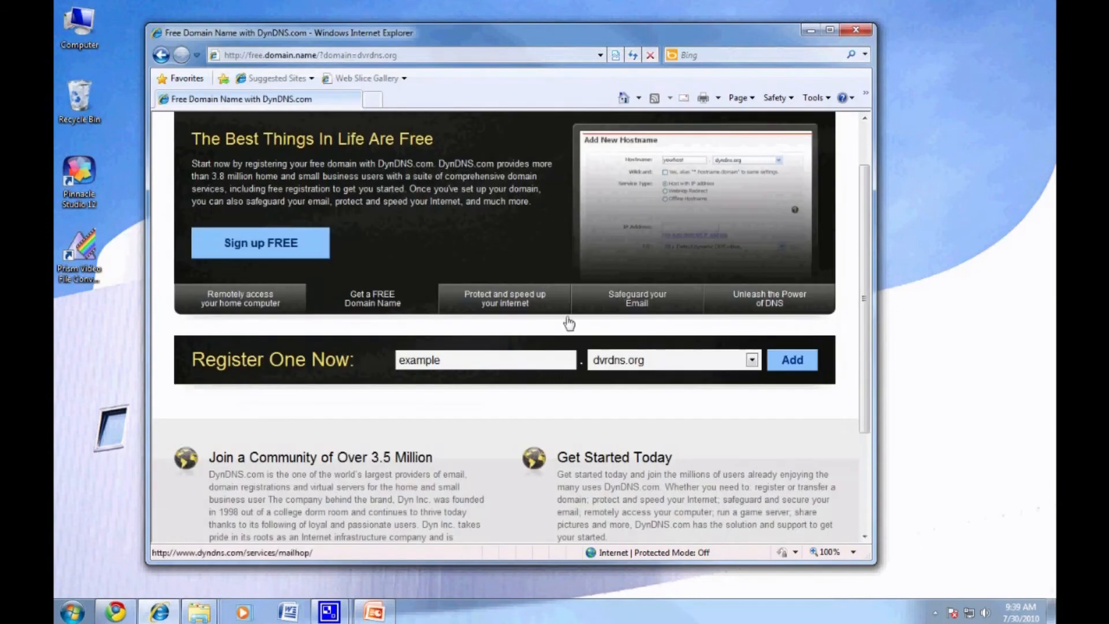
Step: Enter zmodotutorial as the dvrdns.org hostname and submit it with Add
{"action": "left_click", "coordinate": [486, 359]}
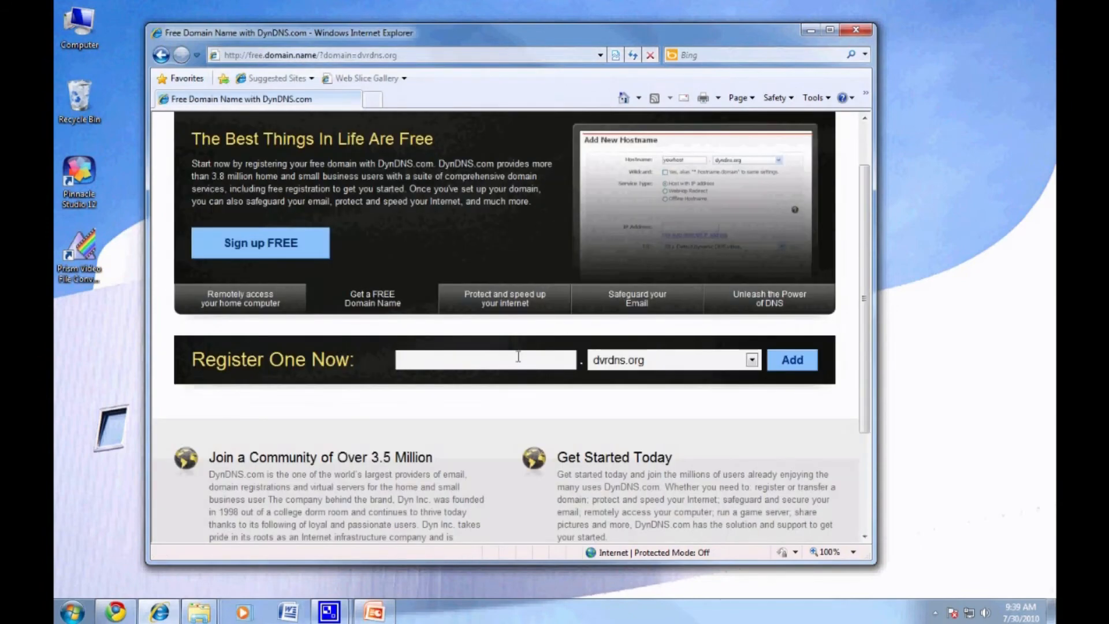
{"action": "type", "text": "zmodot"}
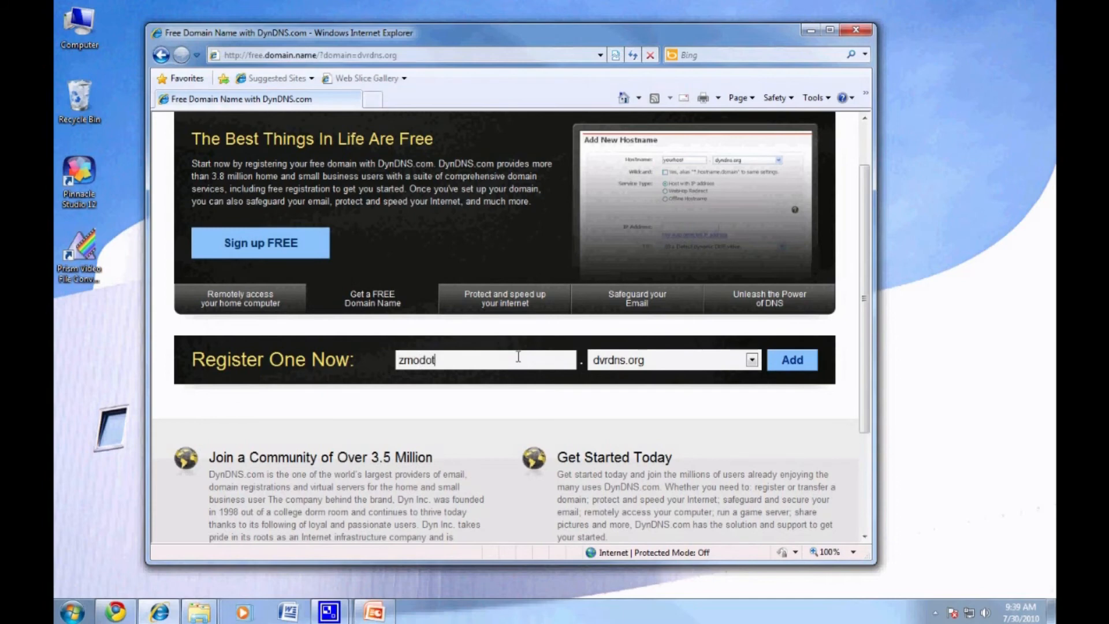
{"action": "type", "text": "tutorial"}
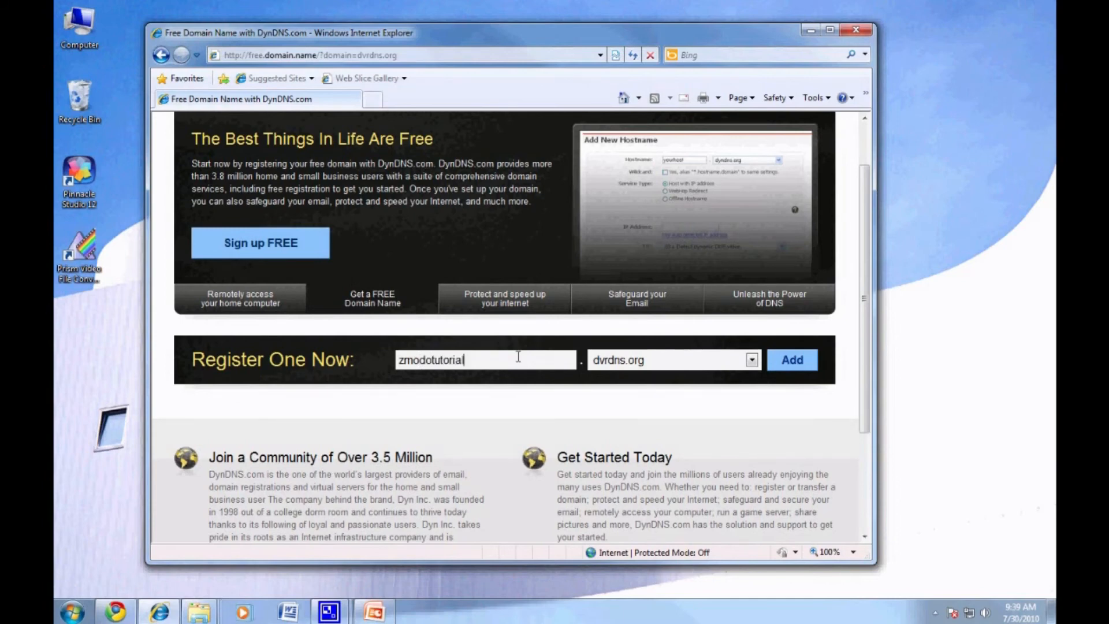
{"action": "left_click", "coordinate": [792, 360]}
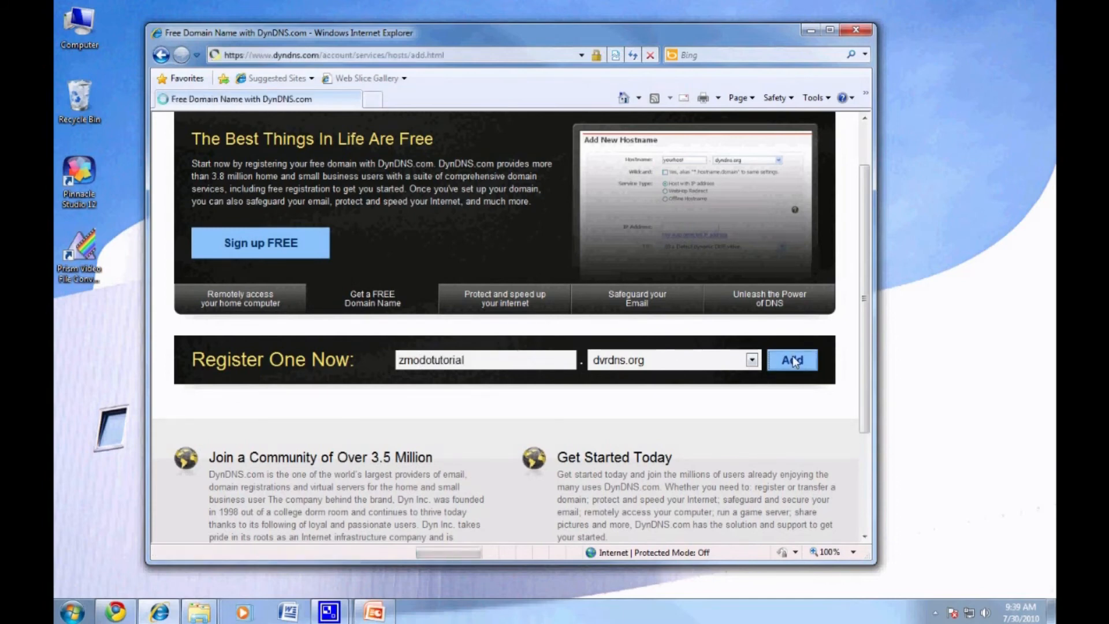
Step: Tag zmodotutorial.dvrdns.org for dvr use, add it to the cart, and close the browser
{"action": "left_click", "coordinate": [791, 359]}
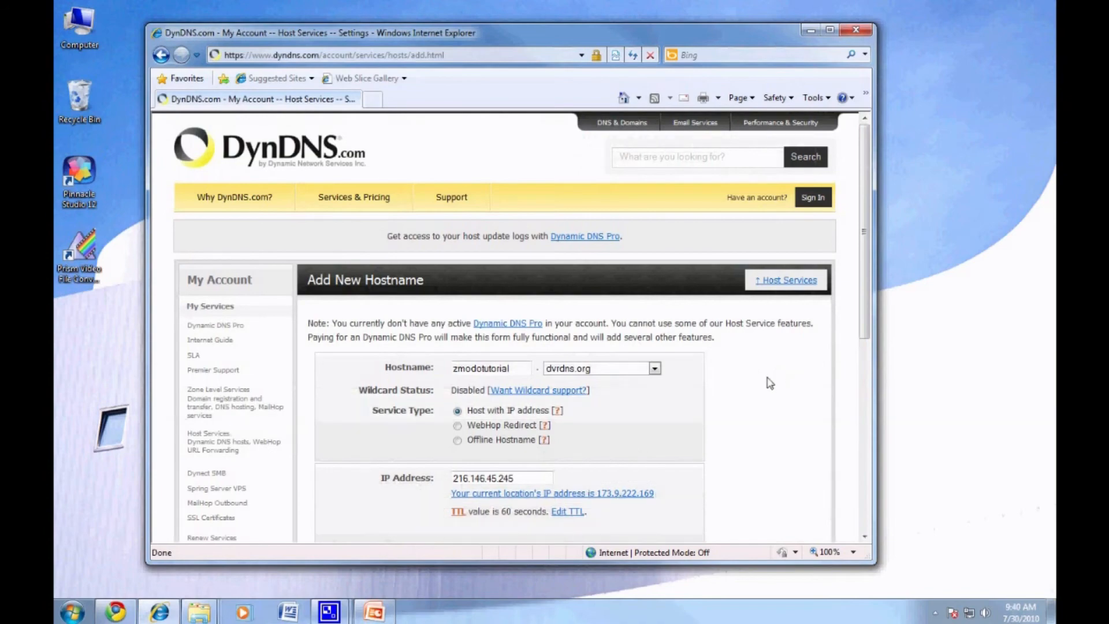
{"action": "scroll", "scroll_direction": "down", "scroll_amount": 3}
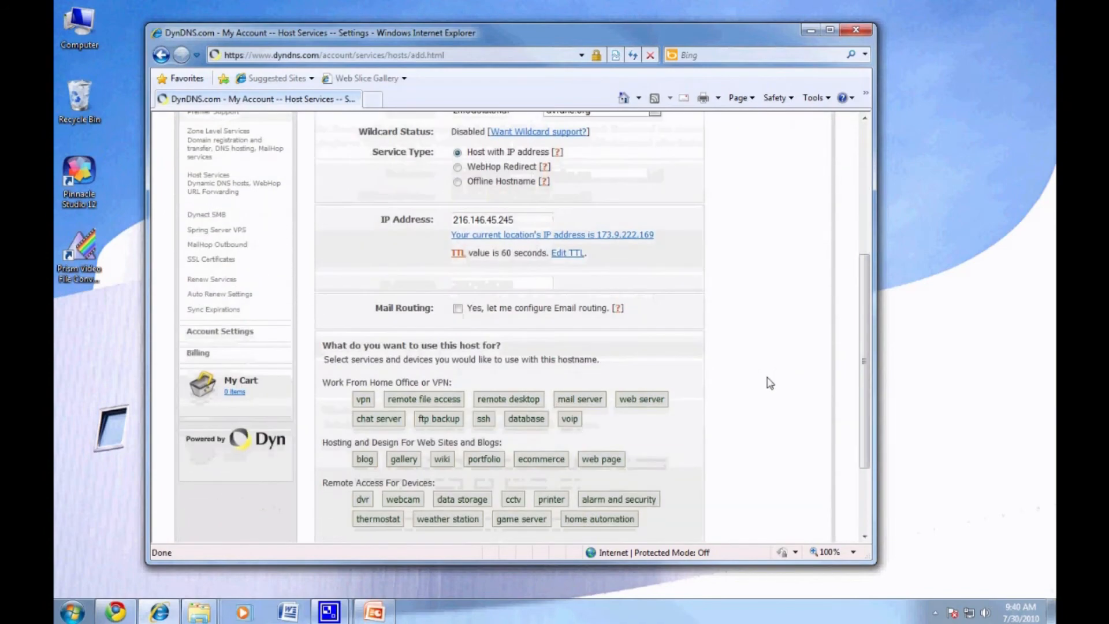
{"action": "scroll", "scroll_direction": "down", "scroll_amount": 3}
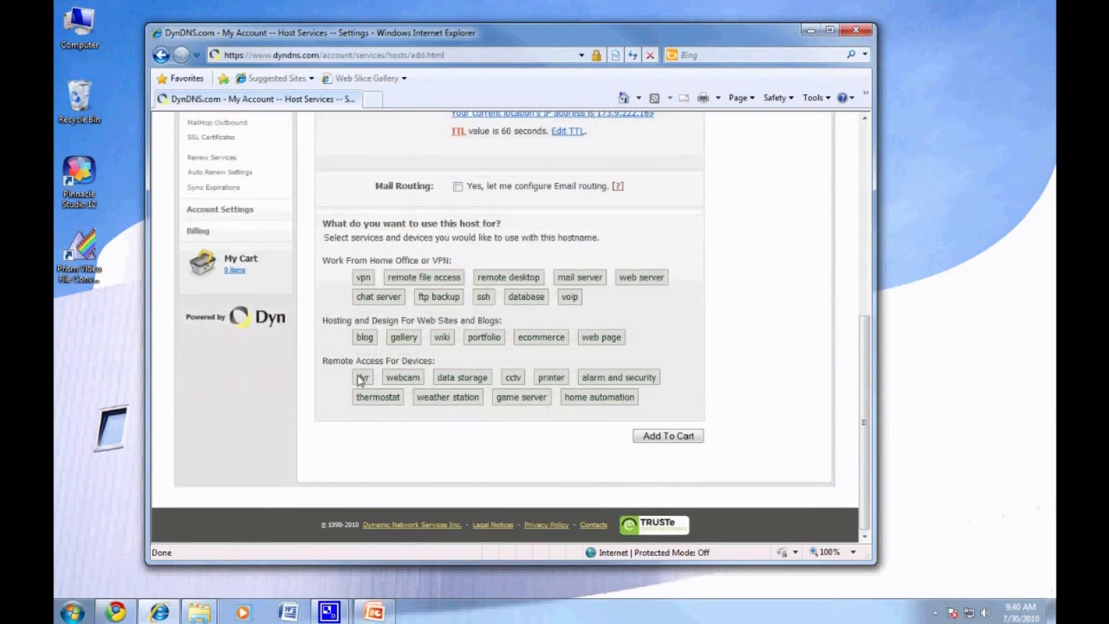
{"action": "left_click", "coordinate": [362, 377]}
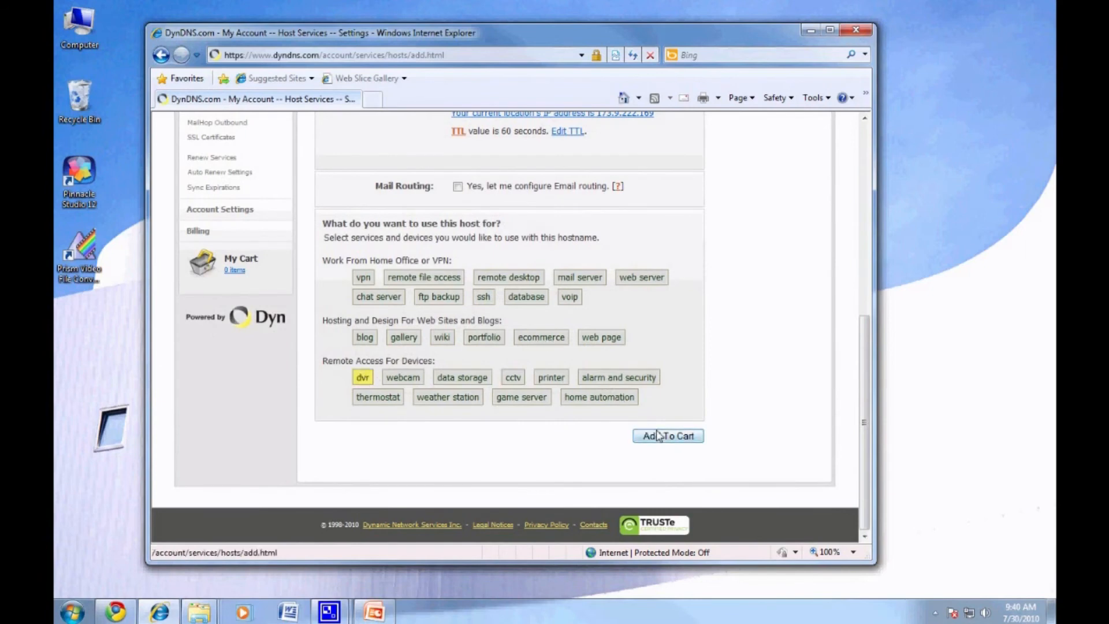
{"action": "left_click", "coordinate": [668, 436]}
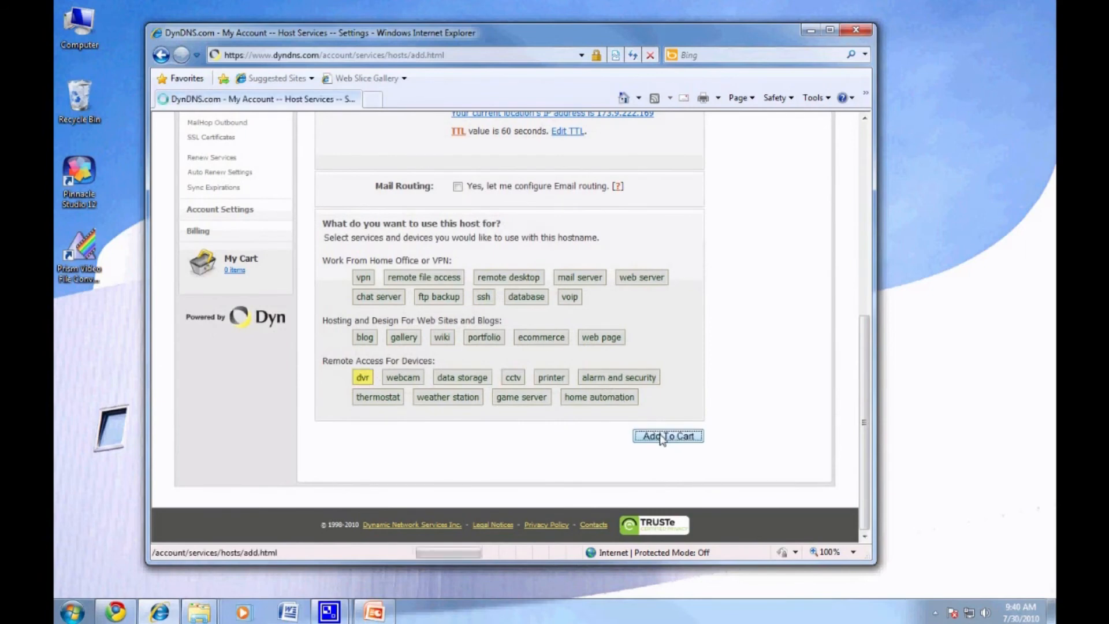
{"action": "left_click", "coordinate": [667, 435]}
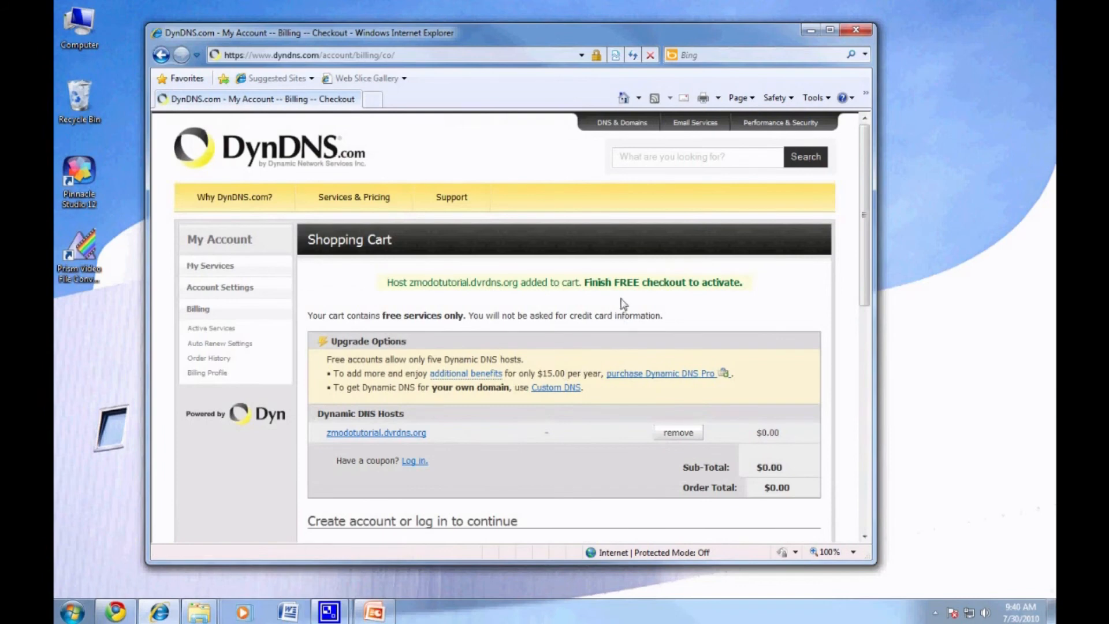
{"action": "double_click", "coordinate": [627, 283]}
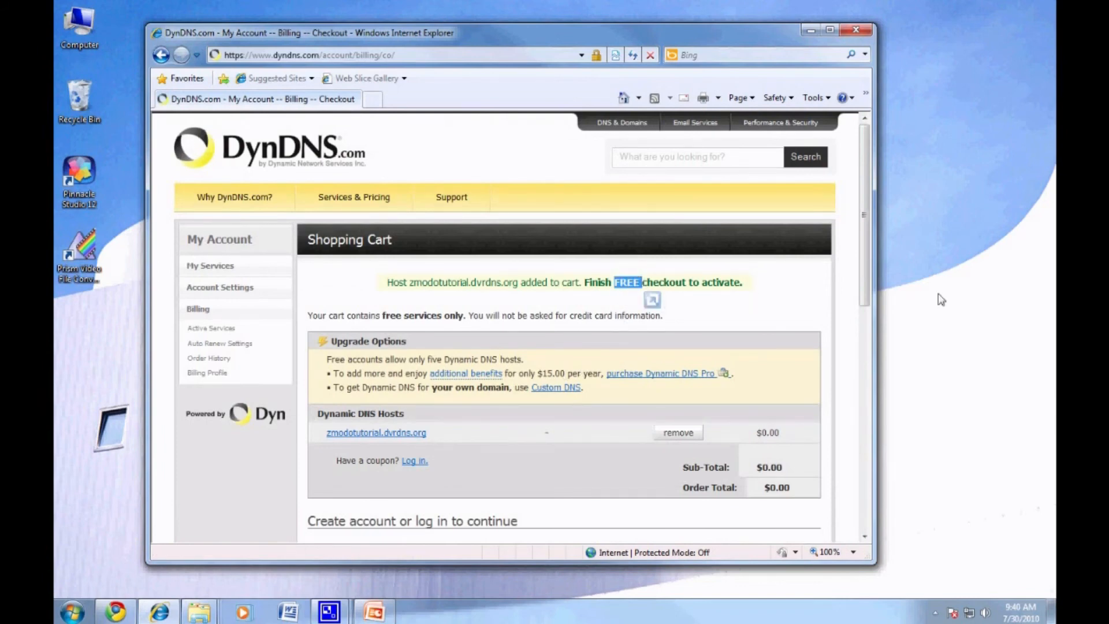
{"action": "left_click", "coordinate": [811, 30]}
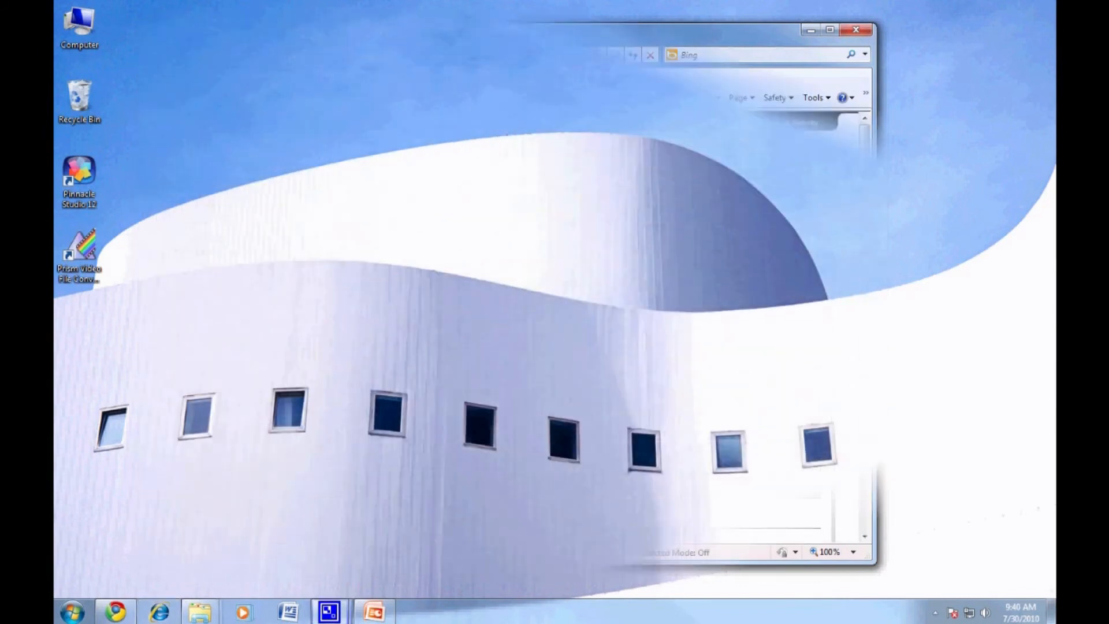
{"action": "left_click", "coordinate": [856, 29]}
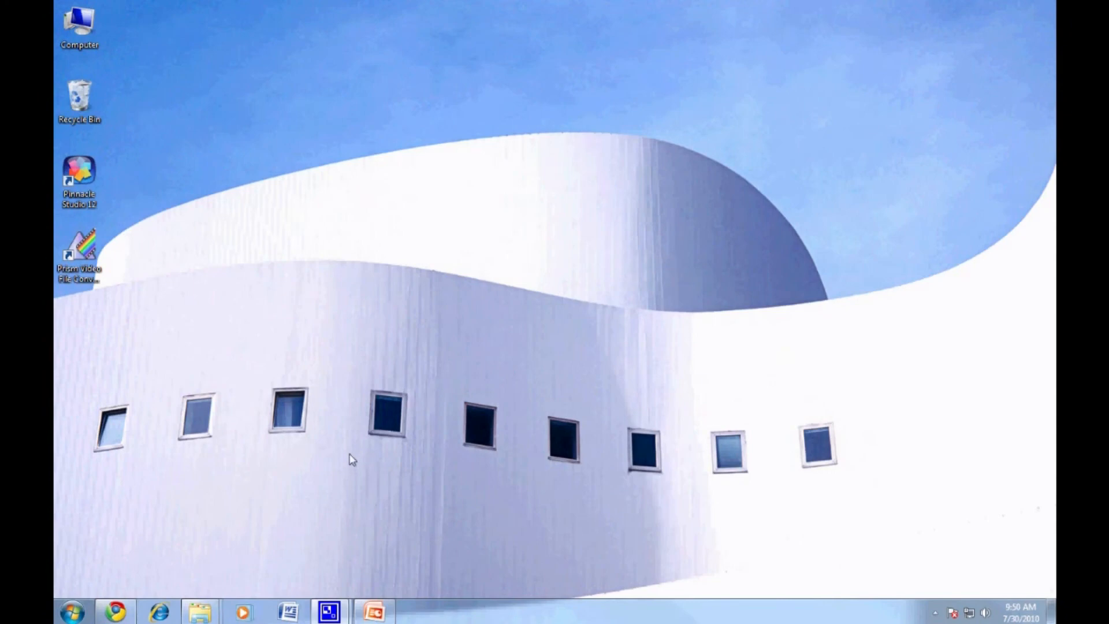
{"action": "left_click", "coordinate": [157, 611]}
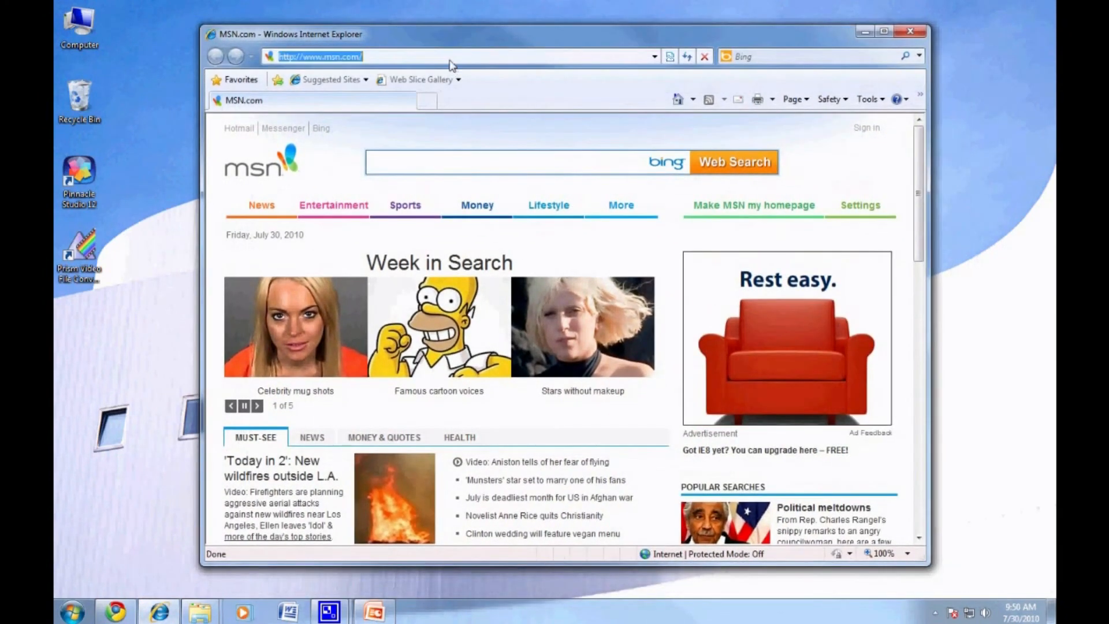
{"action": "type", "text": "www."}
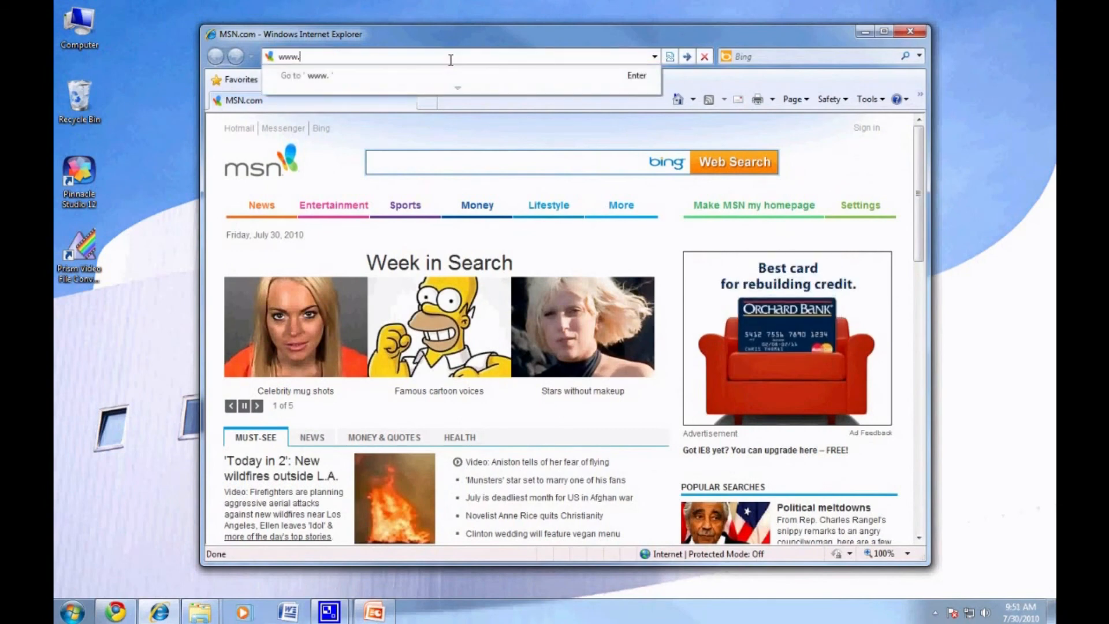
{"action": "type", "text": "dyndns.org"}
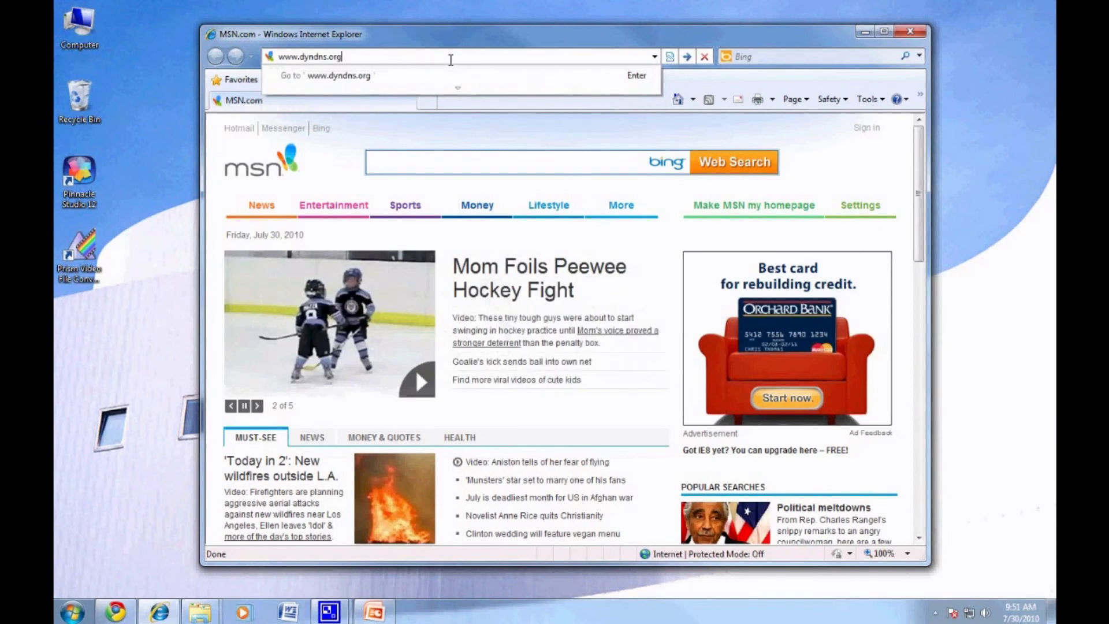
{"action": "type", "text": "/support"}
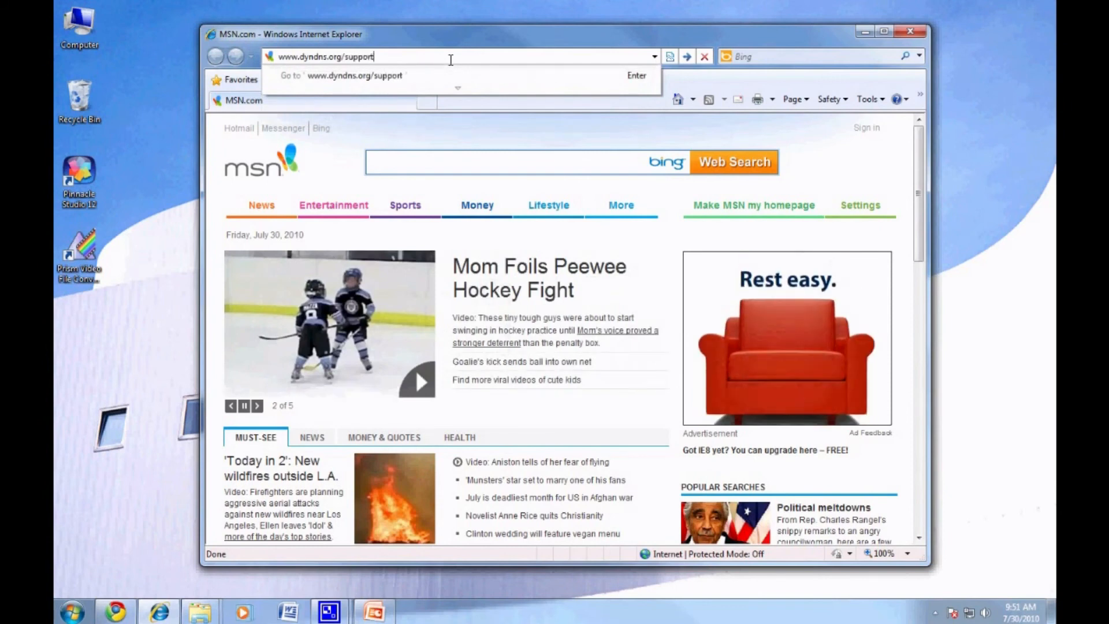
{"action": "type", "text": "/clients/"}
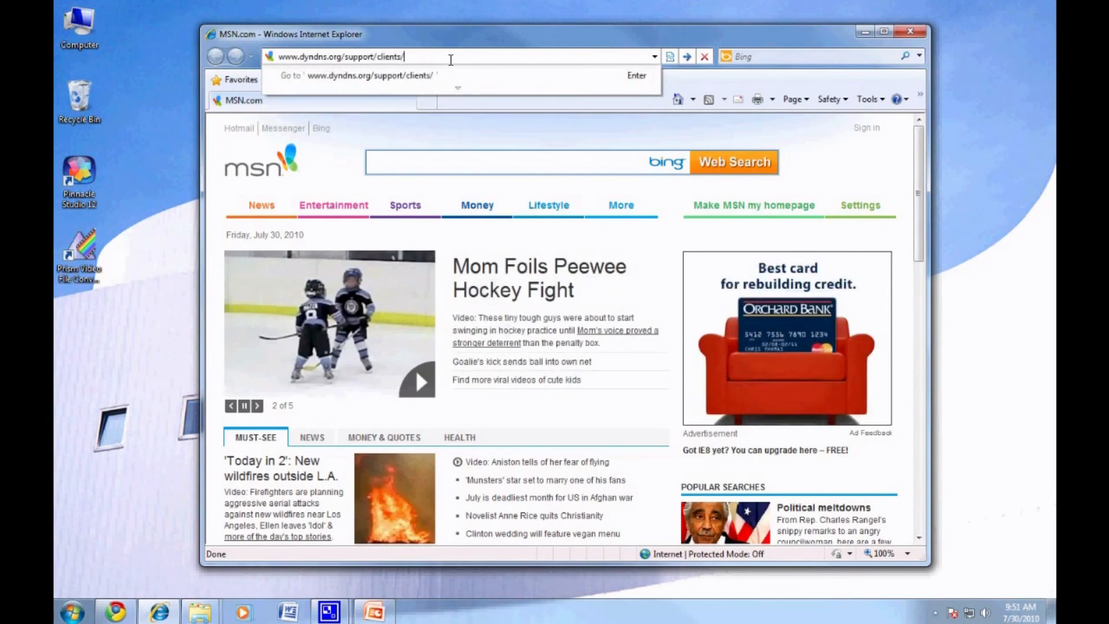
Step: Load the Update Clients page and download DynDNS Updater, bringing up the DynUpSetup.exe prompt
{"action": "key", "text": "Return"}
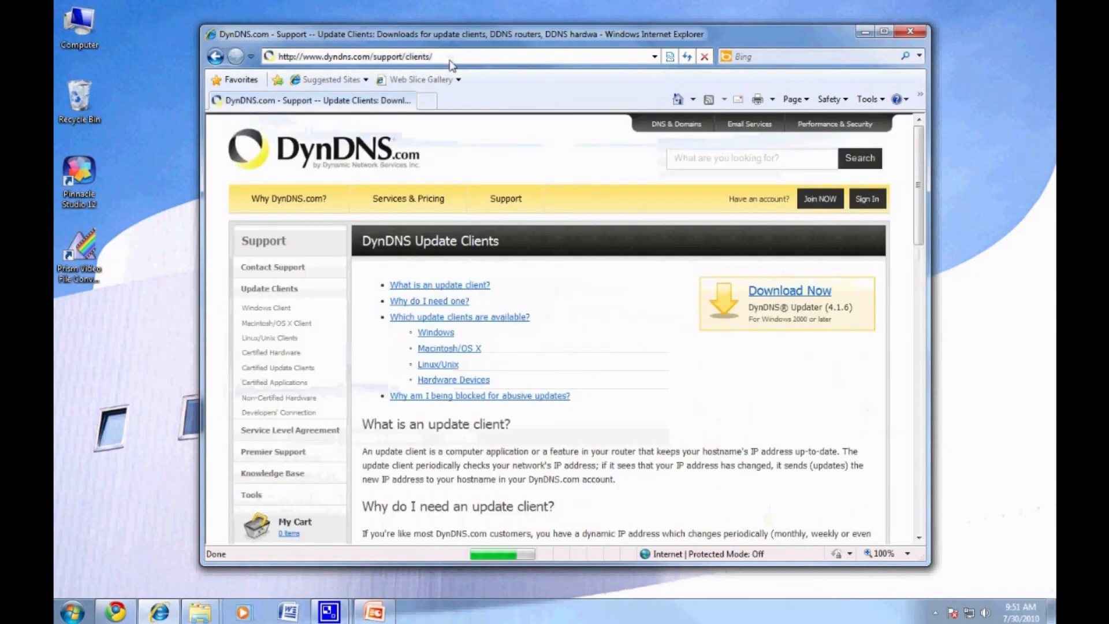
{"action": "left_click", "coordinate": [789, 290]}
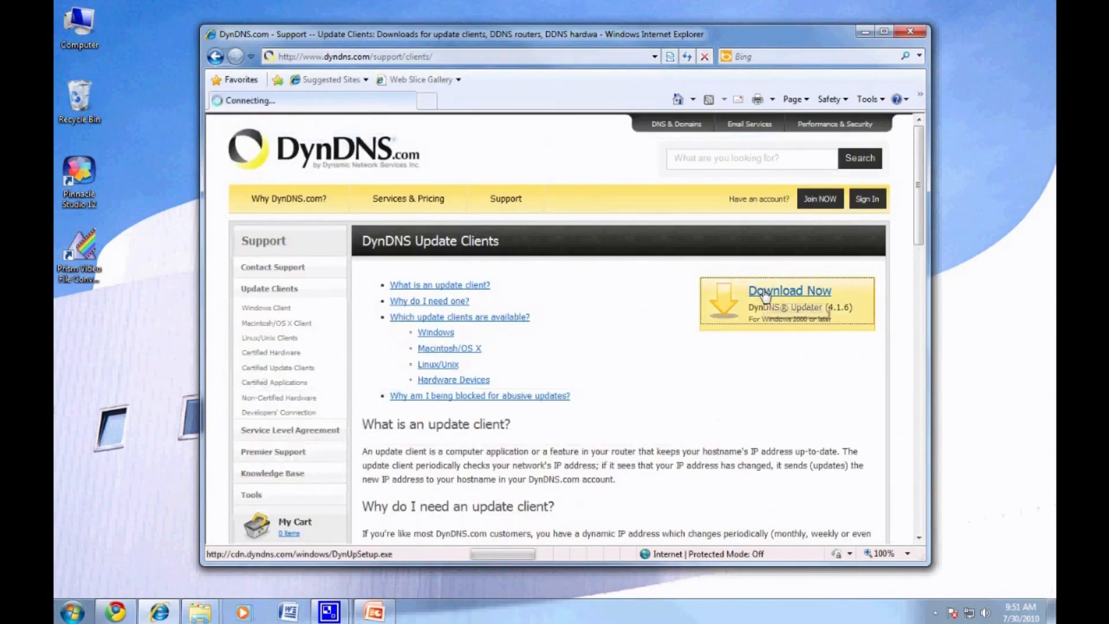
{"action": "left_click", "coordinate": [788, 291]}
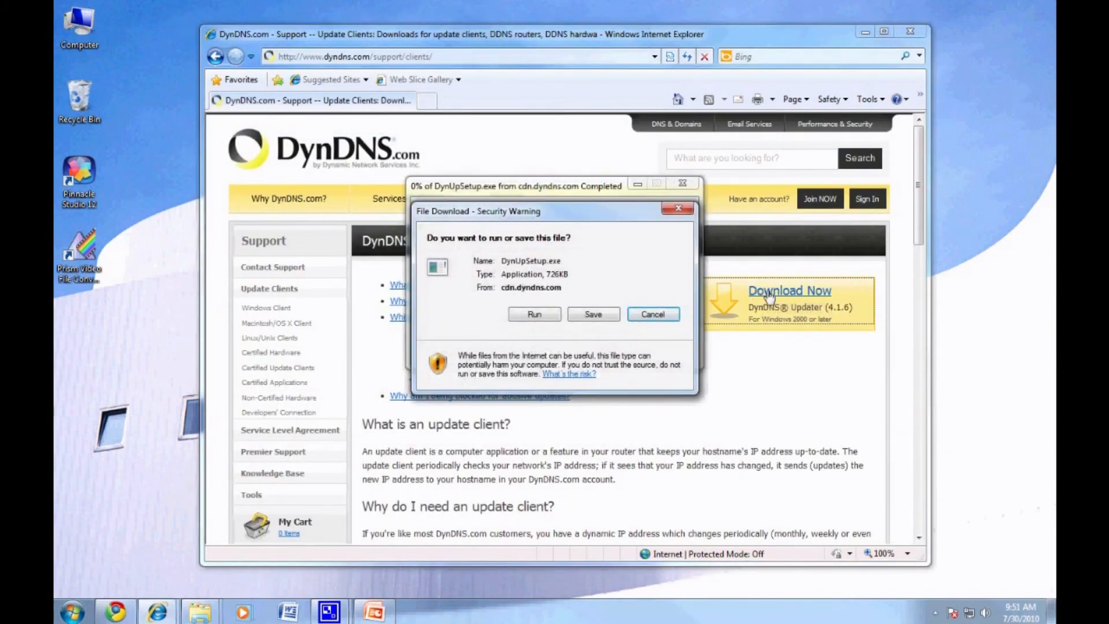